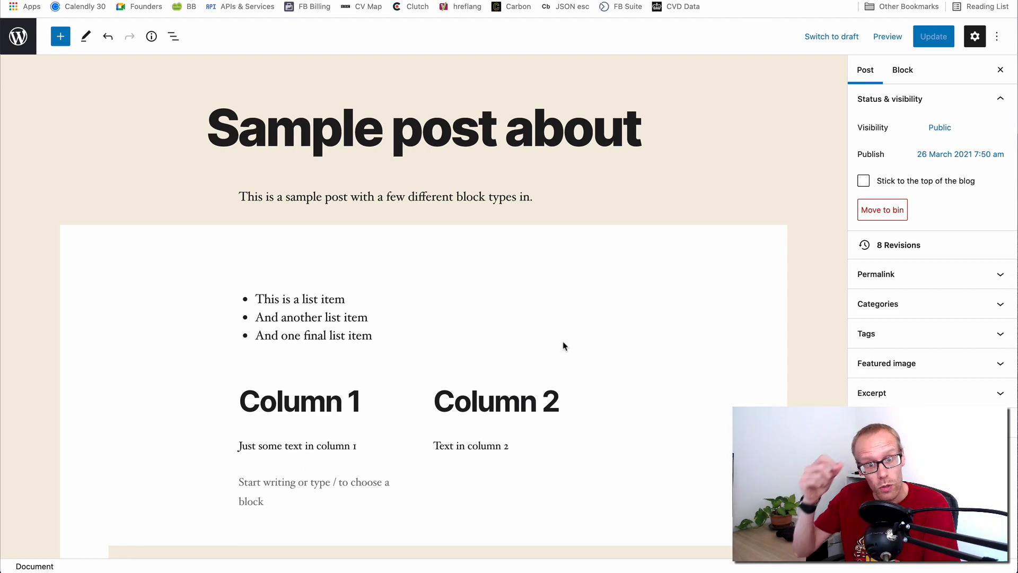
{"action": "mouse_move", "coordinate": [552, 320]}
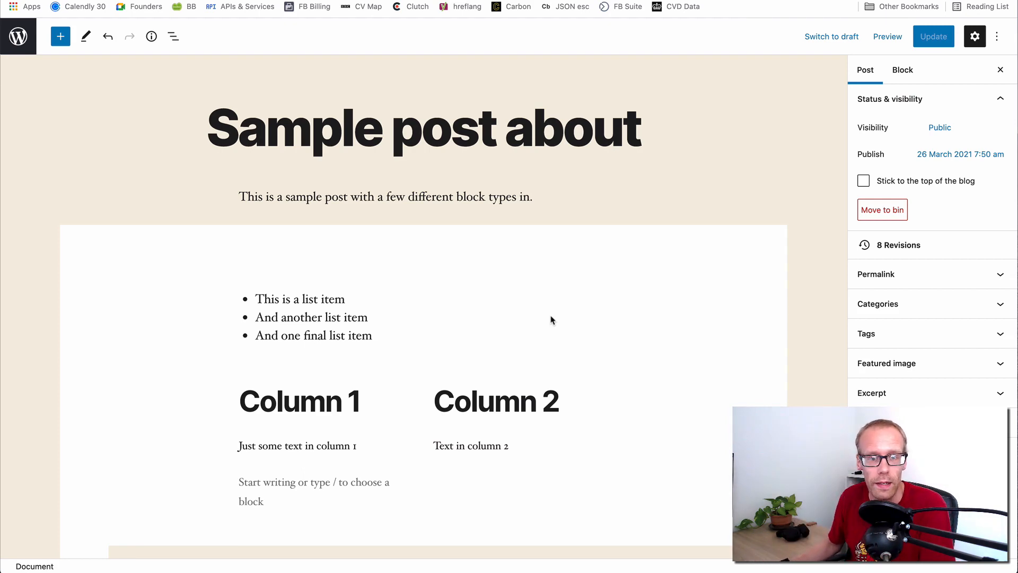
{"action": "mouse_move", "coordinate": [453, 193]}
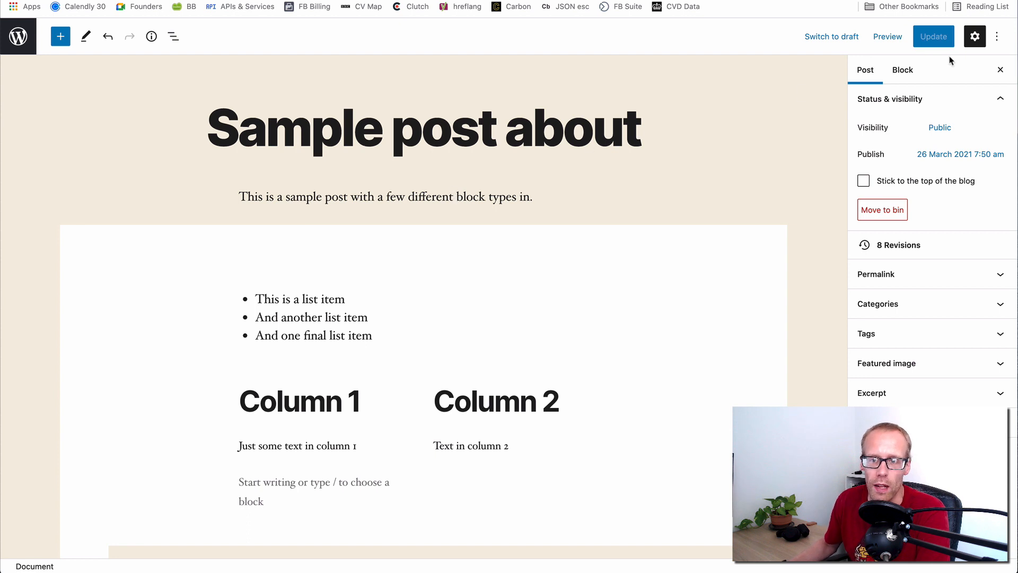
{"action": "mouse_move", "coordinate": [999, 36]}
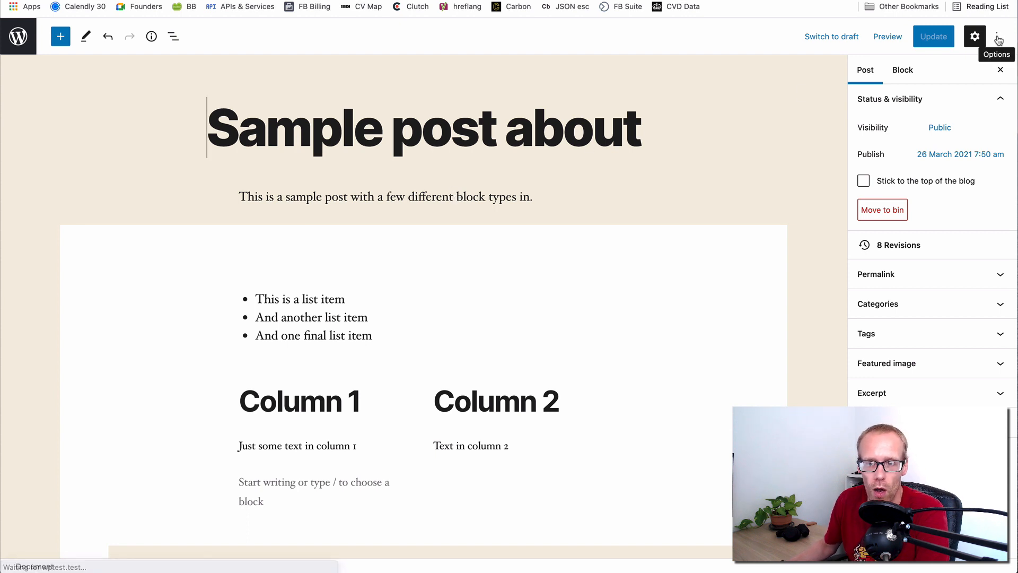
- Turn off Fullscreen mode from the Options menu so the admin sidebar and top bar show
{"action": "left_click", "coordinate": [998, 36]}
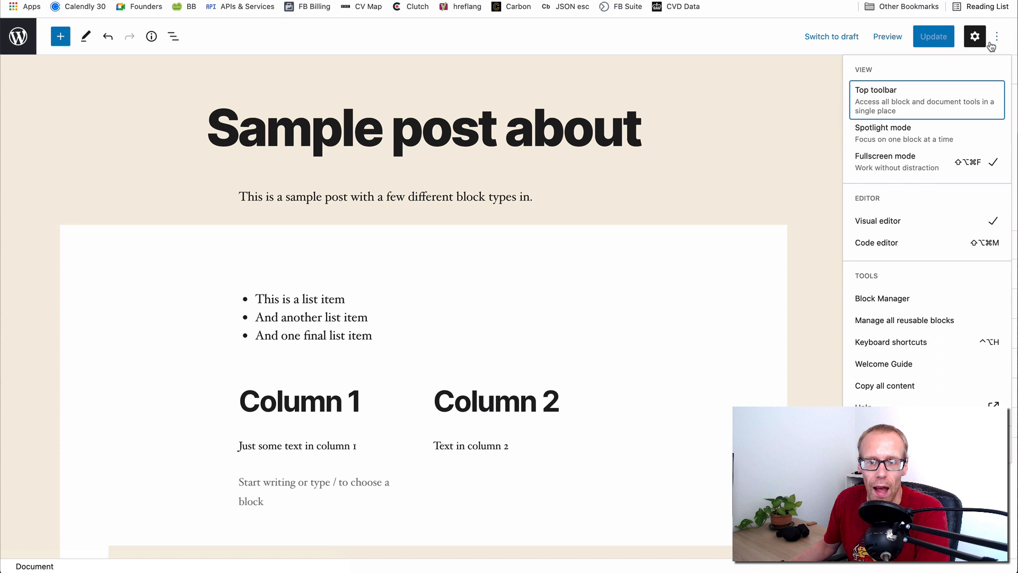
{"action": "mouse_move", "coordinate": [884, 155]}
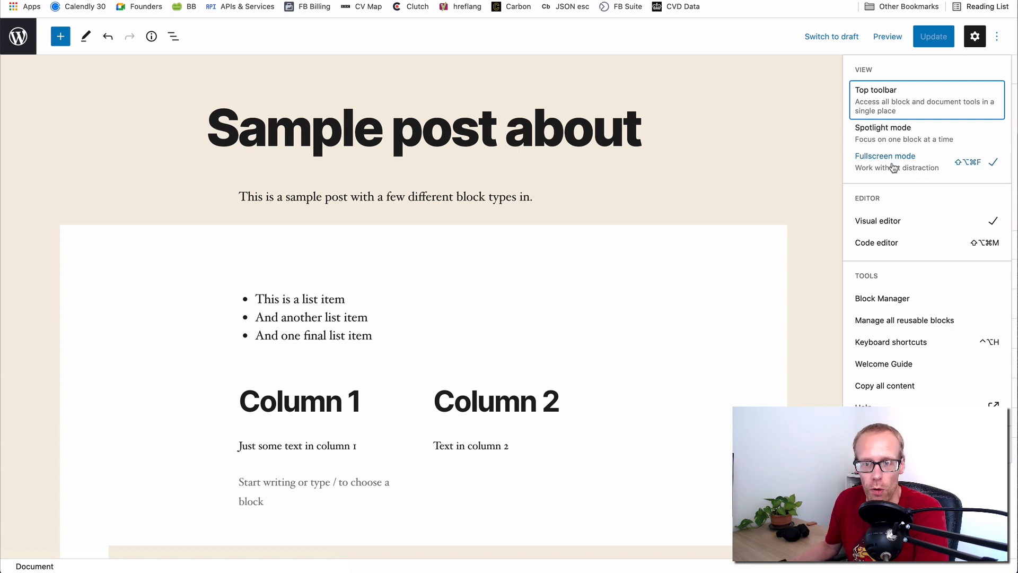
{"action": "mouse_move", "coordinate": [967, 165]}
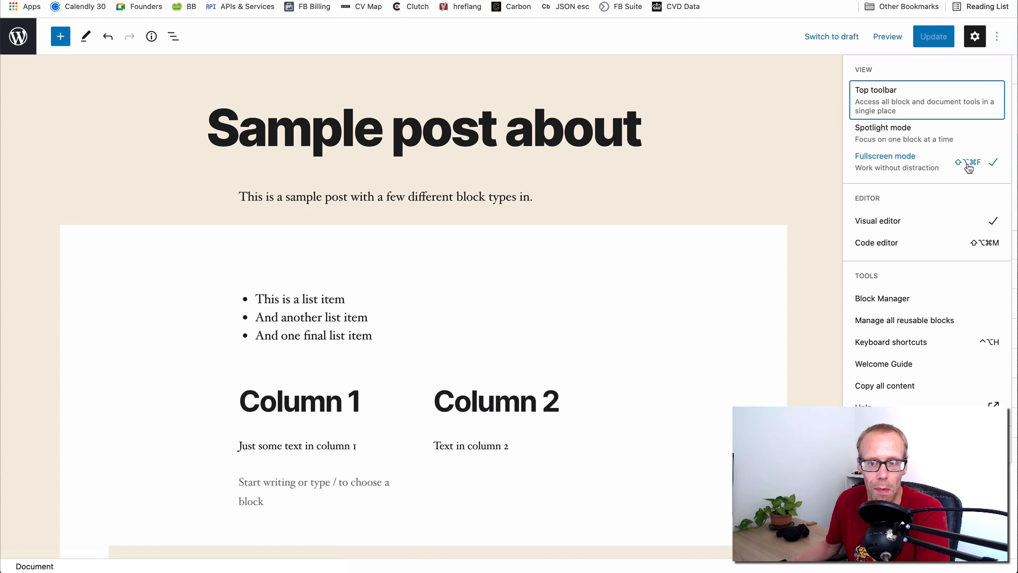
{"action": "left_click", "coordinate": [885, 156]}
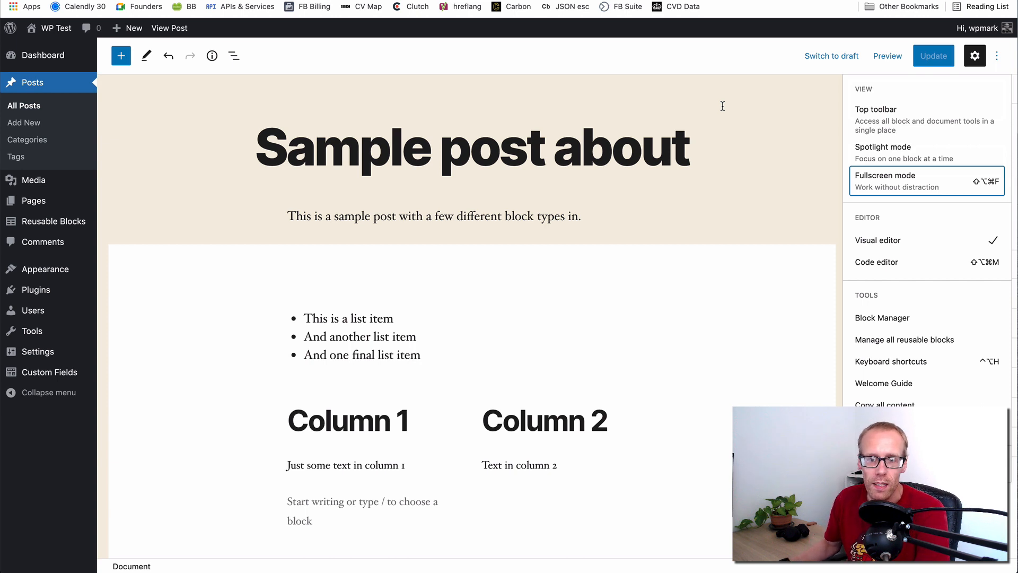
{"action": "mouse_move", "coordinate": [883, 146]}
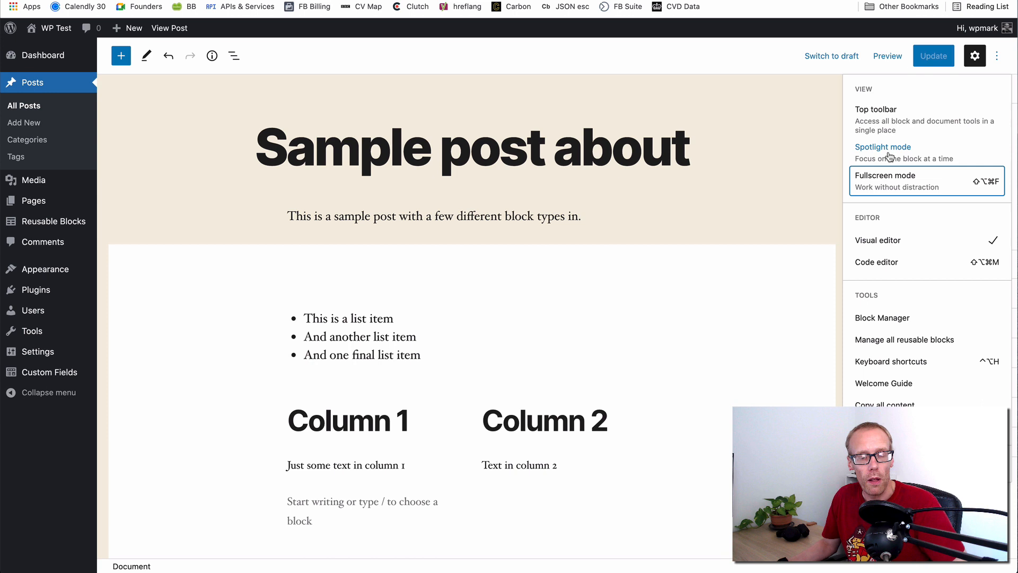
{"action": "mouse_move", "coordinate": [954, 116]}
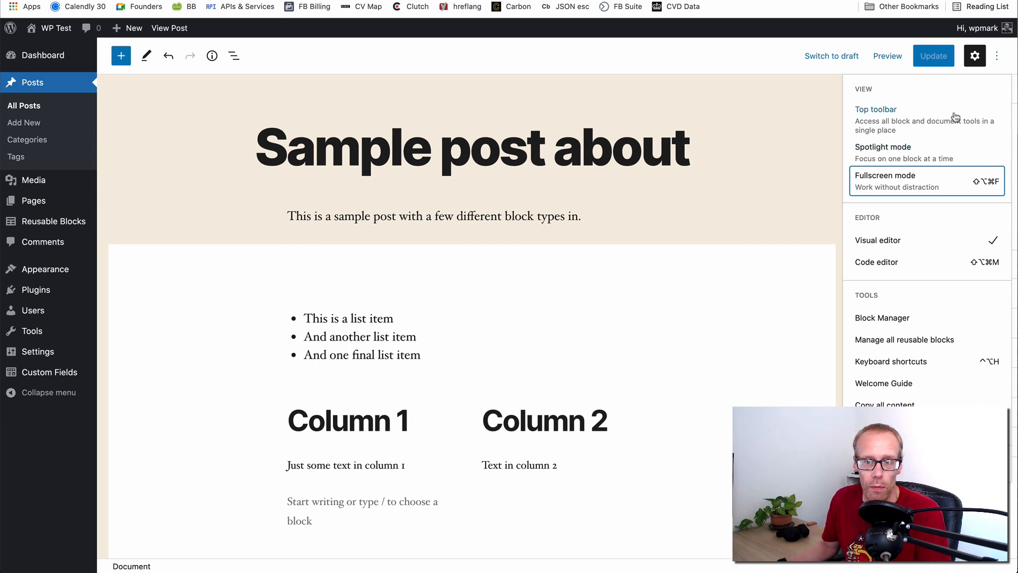
{"action": "mouse_move", "coordinate": [975, 56]}
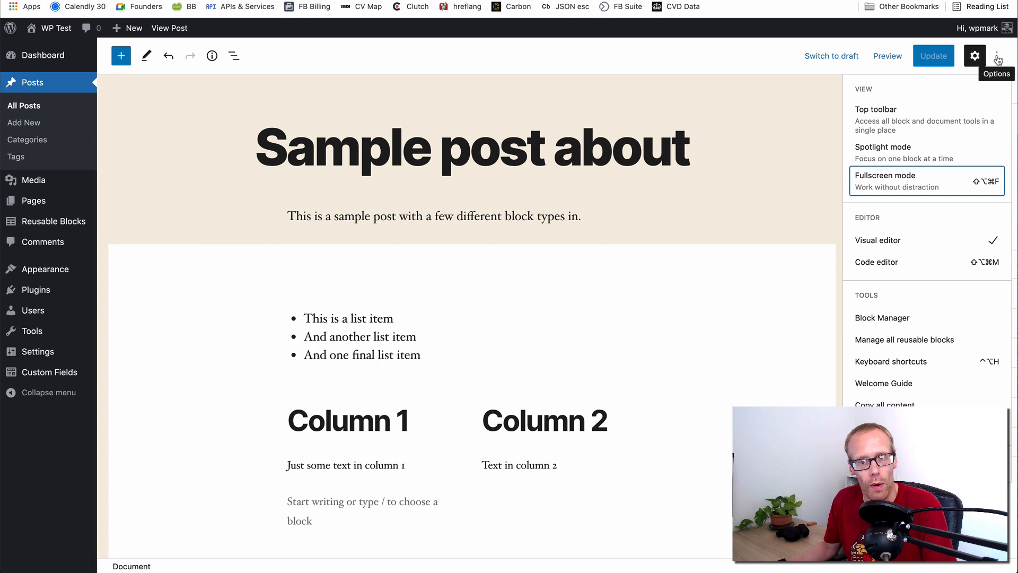
{"action": "mouse_move", "coordinate": [484, 327]}
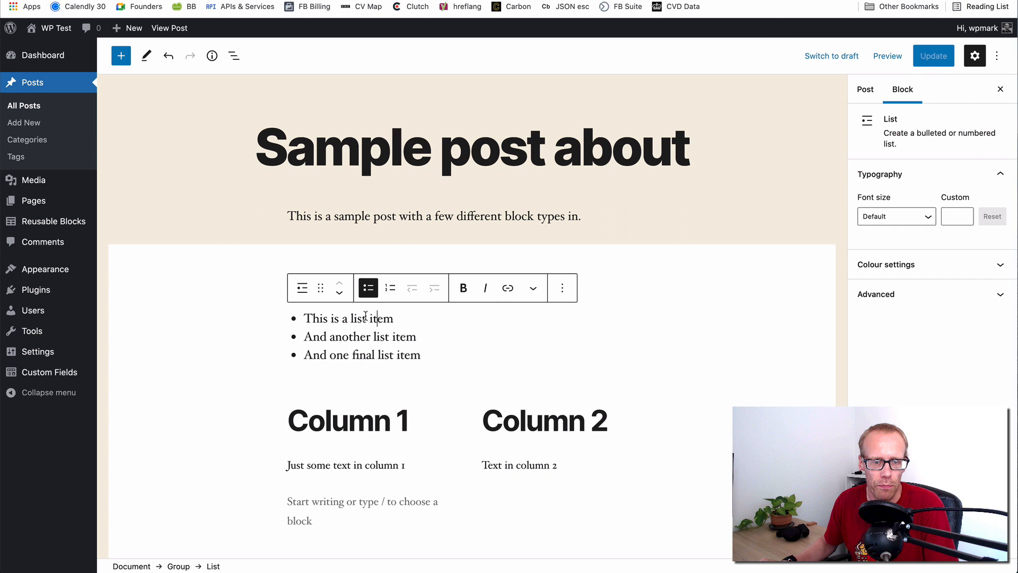
{"action": "mouse_move", "coordinate": [339, 287]}
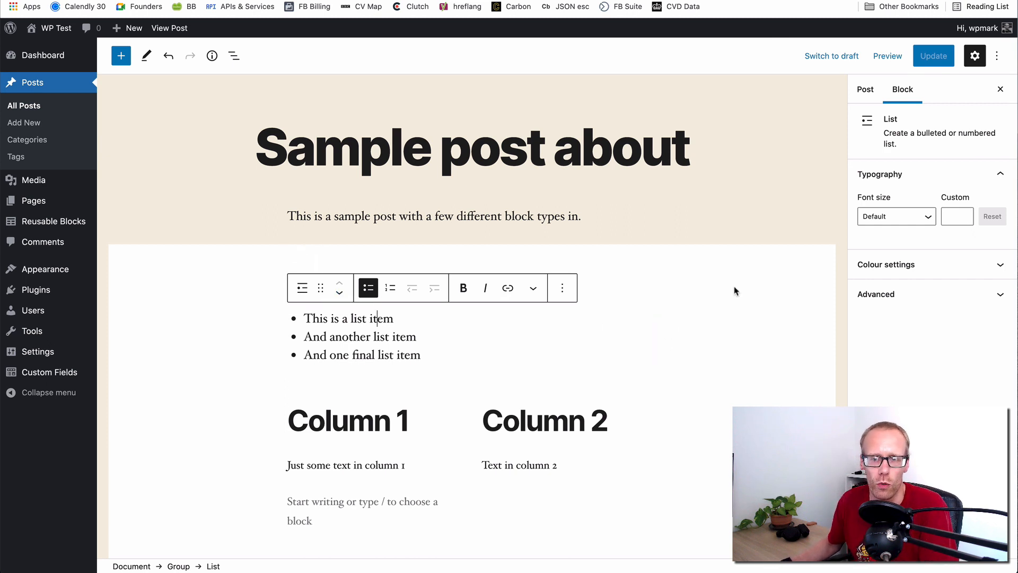
{"action": "left_click", "coordinate": [997, 56]}
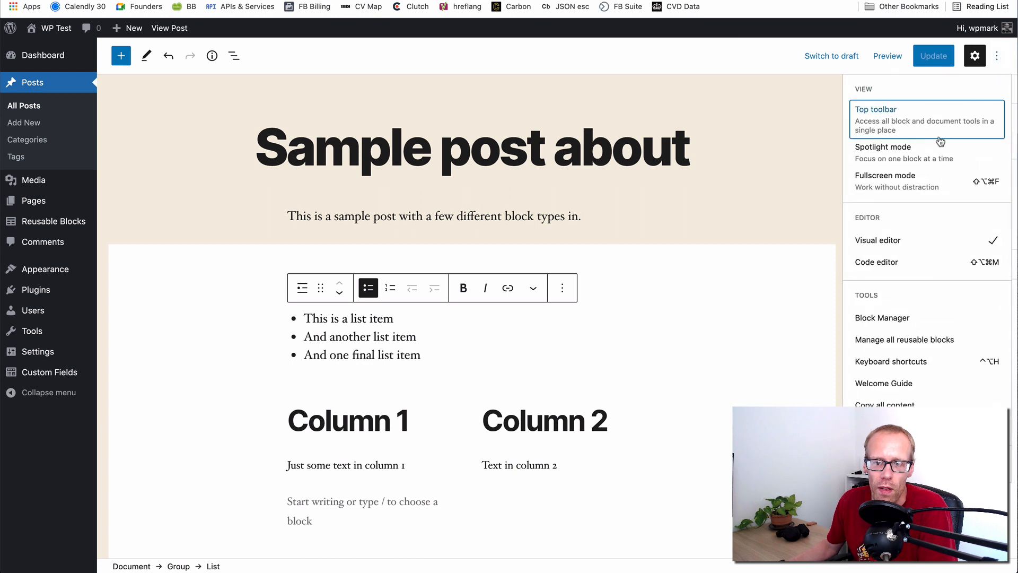
{"action": "mouse_move", "coordinate": [883, 151]}
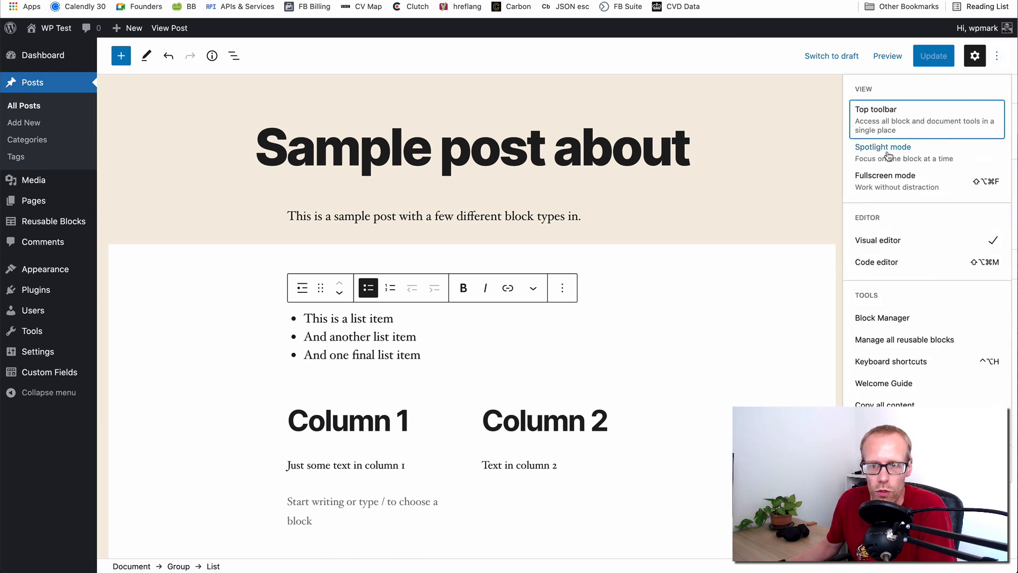
{"action": "left_click", "coordinate": [883, 146]}
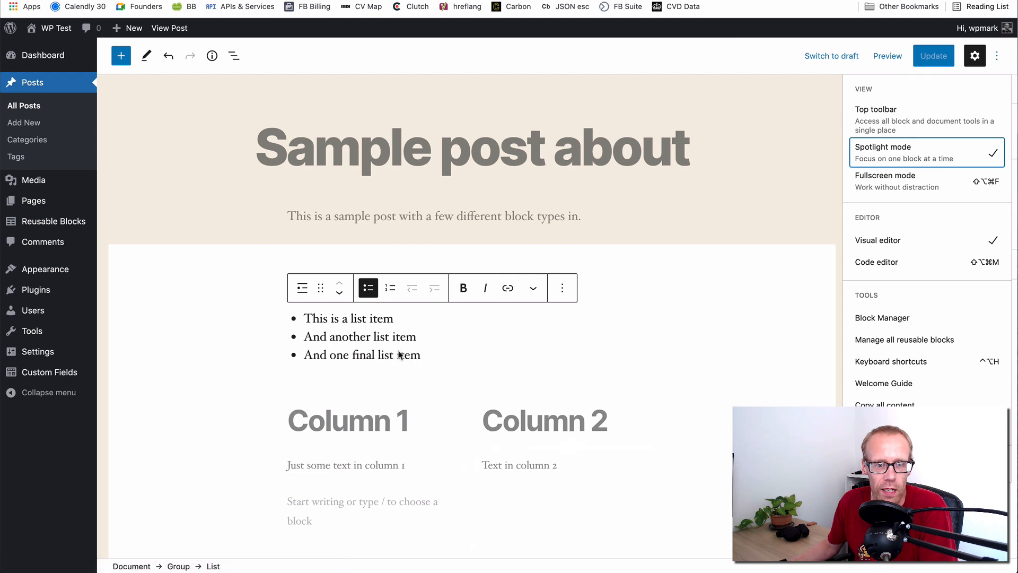
{"action": "mouse_move", "coordinate": [342, 212]}
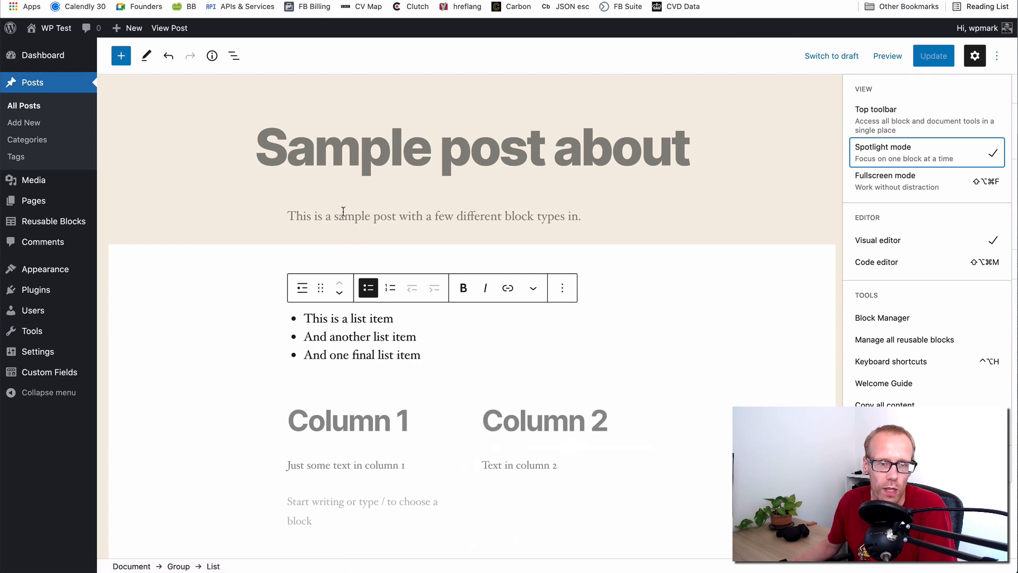
{"action": "left_click", "coordinate": [348, 421]}
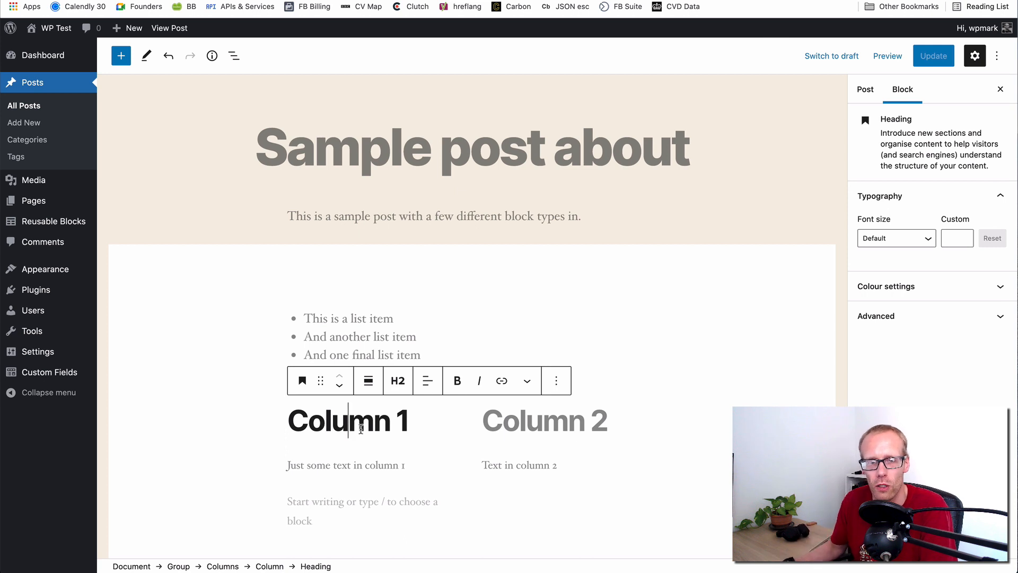
{"action": "left_click", "coordinate": [997, 56]}
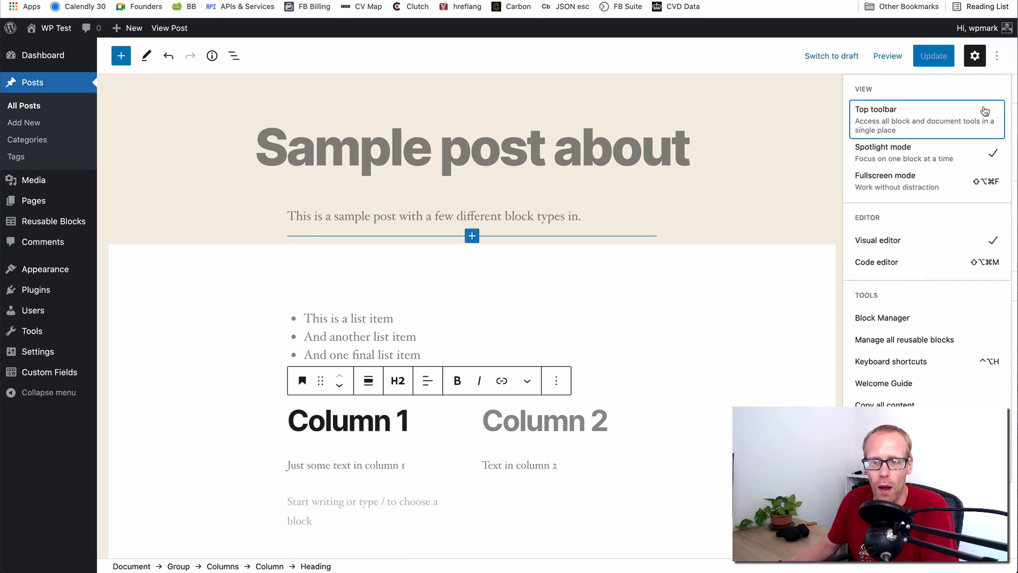
{"action": "mouse_move", "coordinate": [922, 152]}
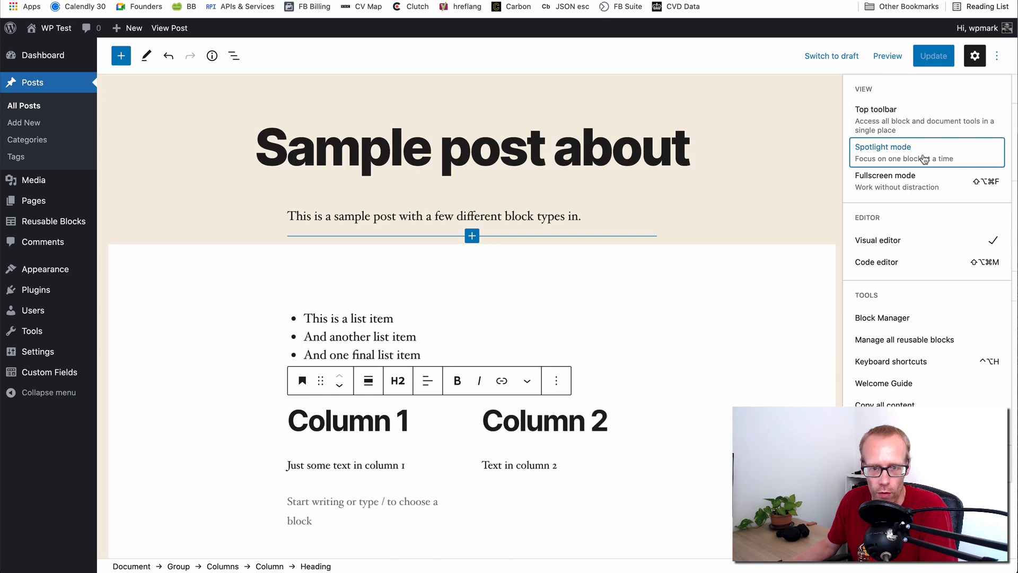
{"action": "mouse_move", "coordinate": [790, 224]}
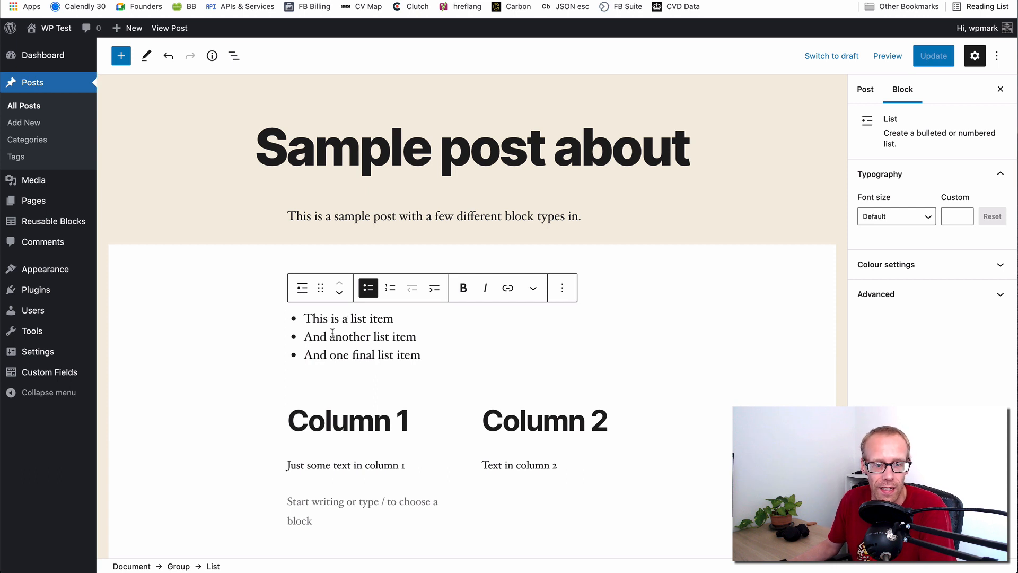
{"action": "mouse_move", "coordinate": [533, 288]}
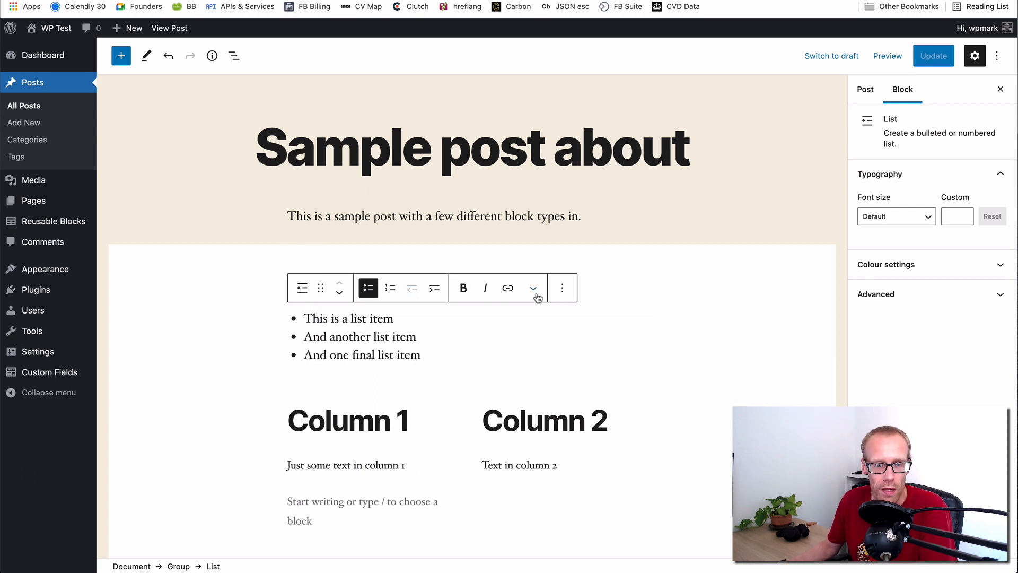
{"action": "mouse_move", "coordinate": [365, 320]}
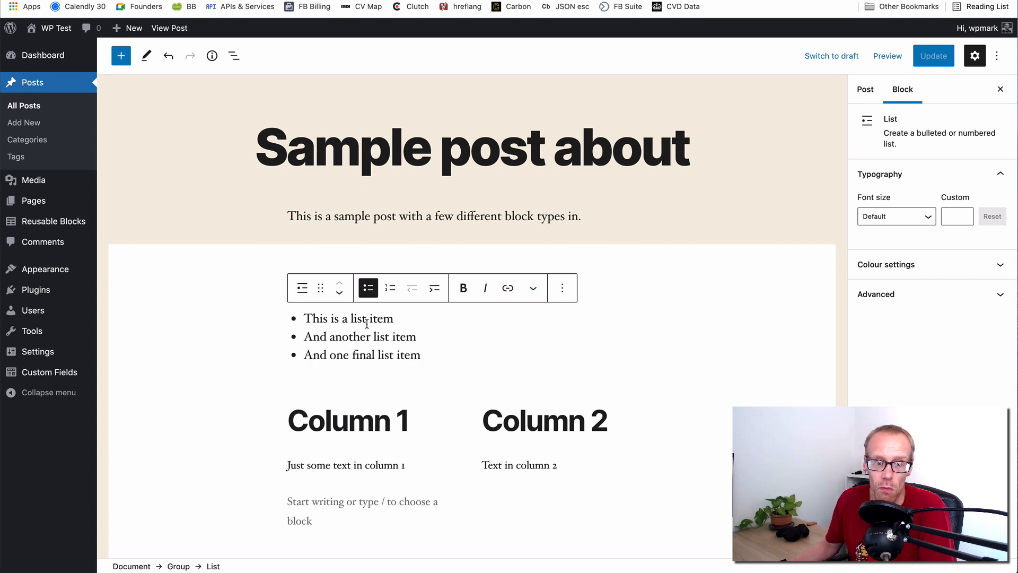
{"action": "mouse_move", "coordinate": [367, 287]}
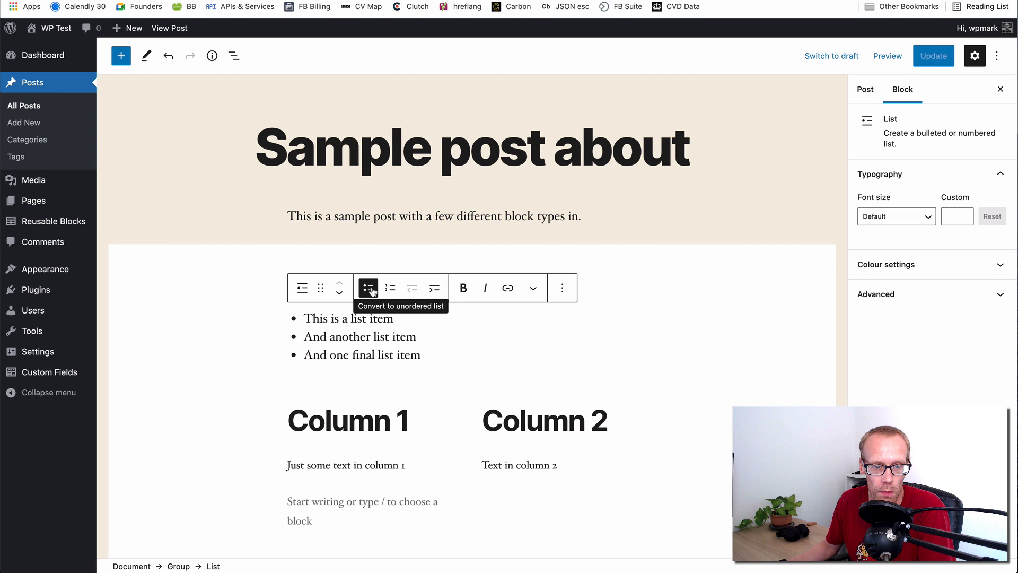
{"action": "mouse_move", "coordinate": [433, 287]}
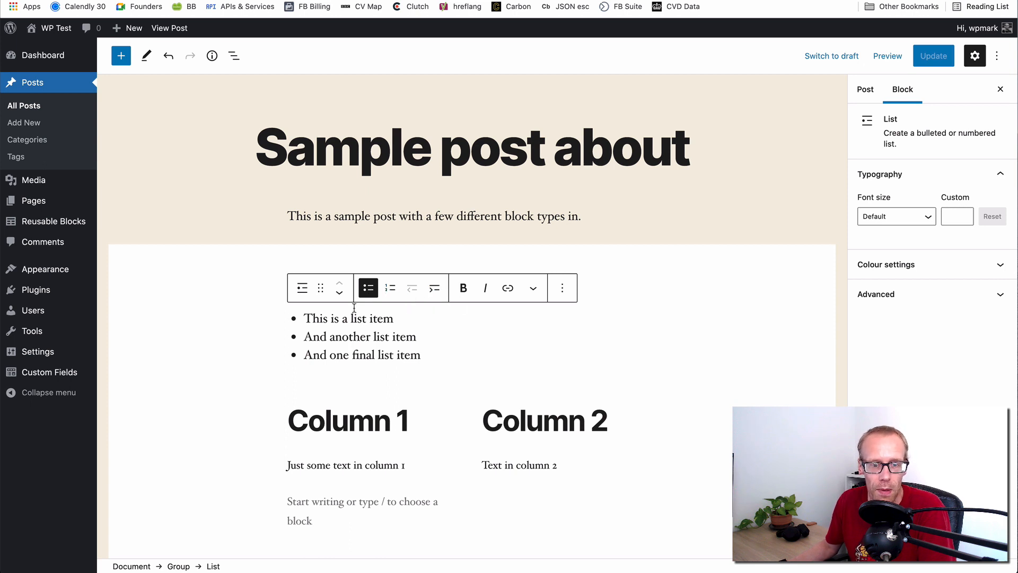
{"action": "mouse_move", "coordinate": [320, 287]}
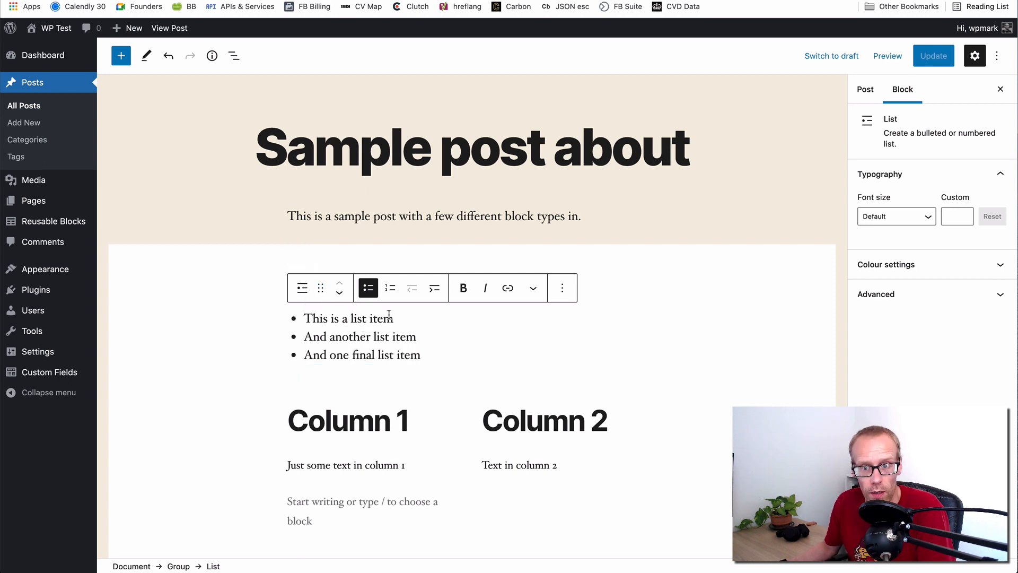
- Select the 'Text in column 2' paragraph, revealing its Document → Group → Columns → Column → Paragraph nesting
{"action": "left_click", "coordinate": [999, 56]}
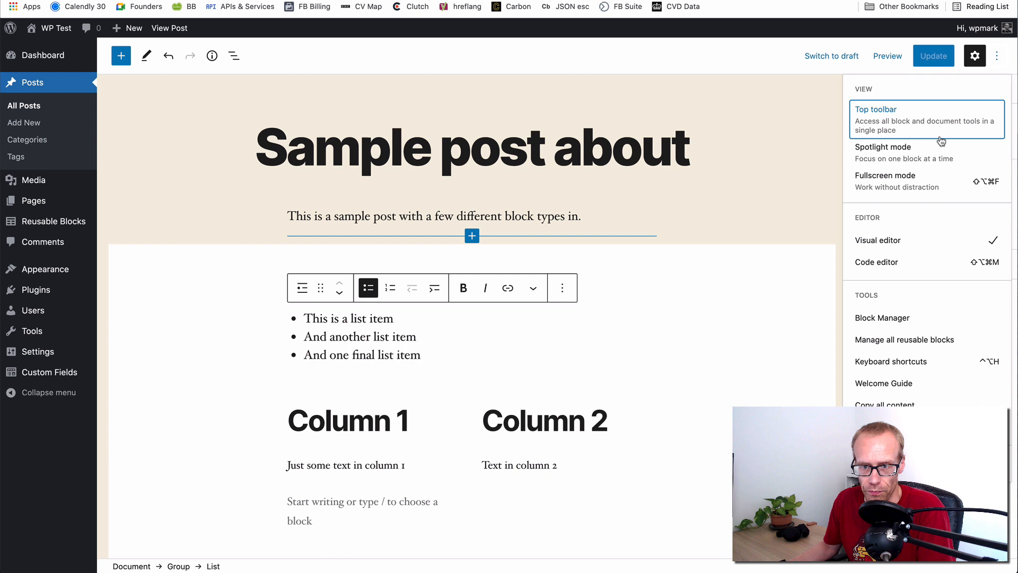
{"action": "mouse_move", "coordinate": [883, 123]}
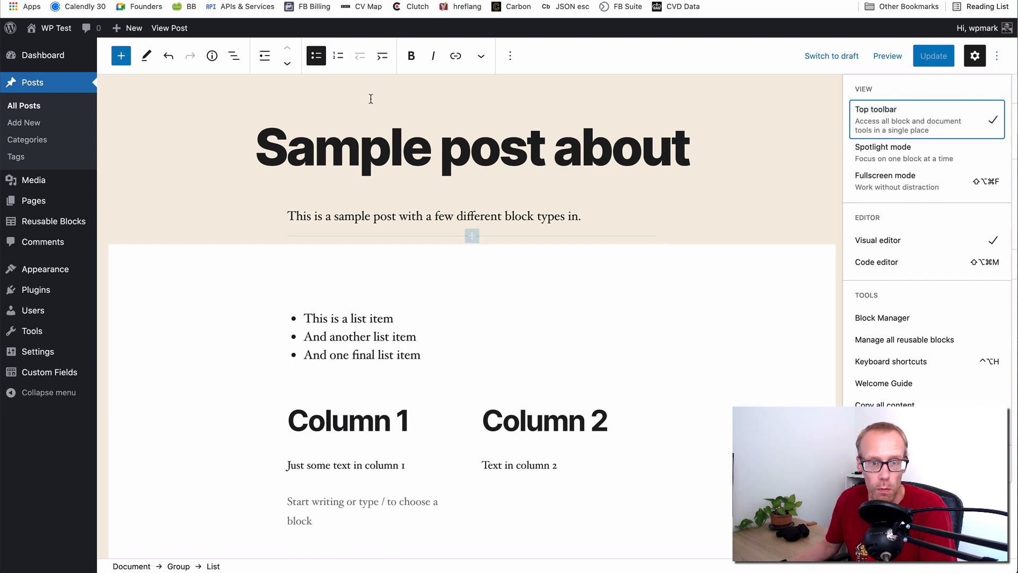
{"action": "mouse_move", "coordinate": [357, 61]}
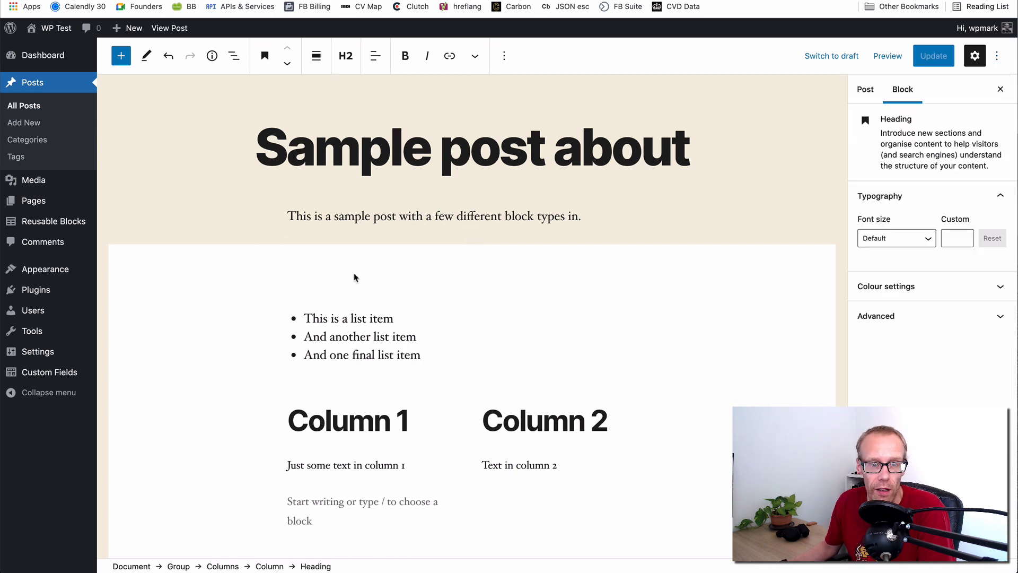
{"action": "mouse_move", "coordinate": [517, 403]}
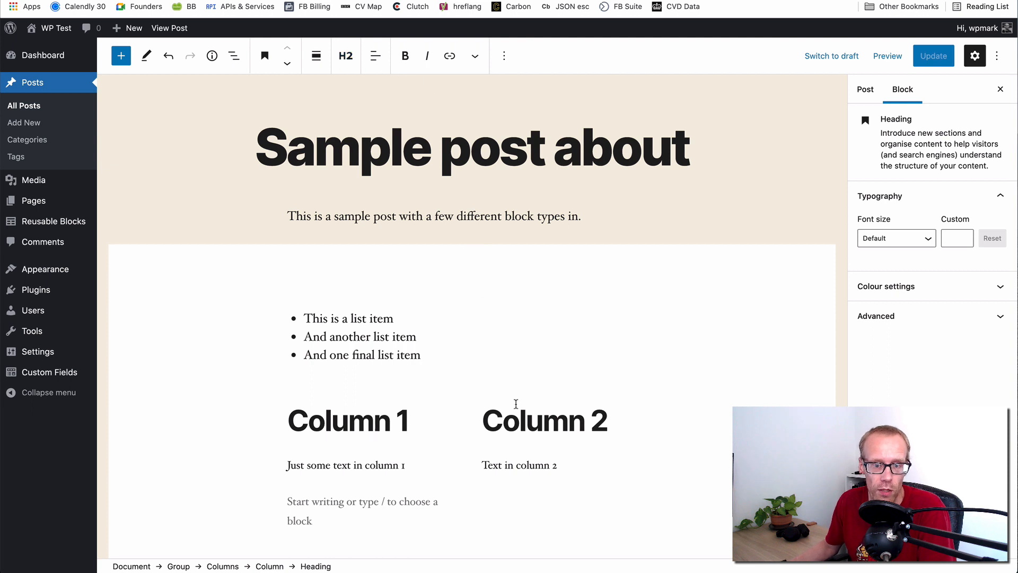
{"action": "left_click", "coordinate": [512, 465]}
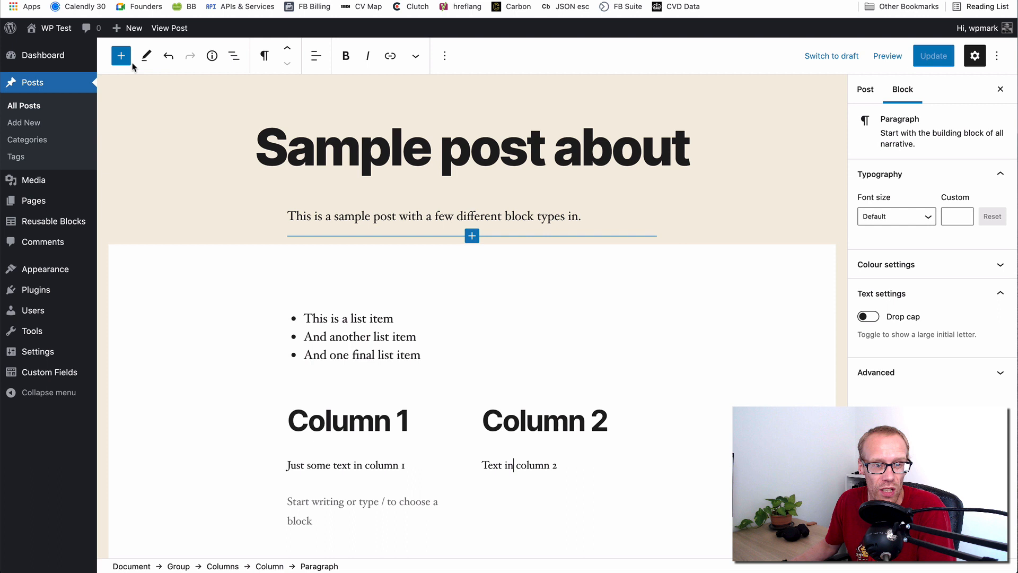
{"action": "mouse_move", "coordinate": [234, 56]}
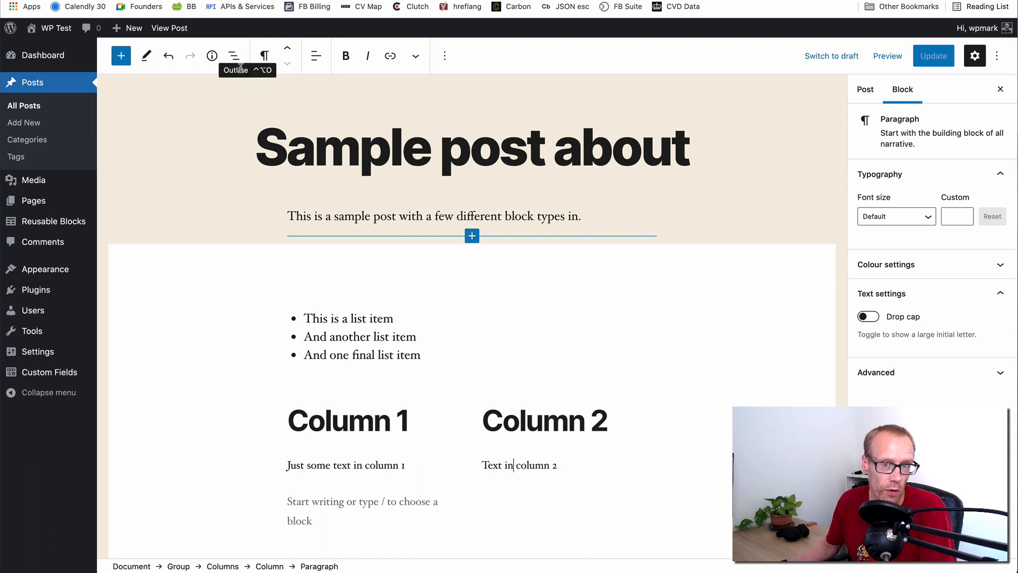
{"action": "mouse_move", "coordinate": [387, 134]}
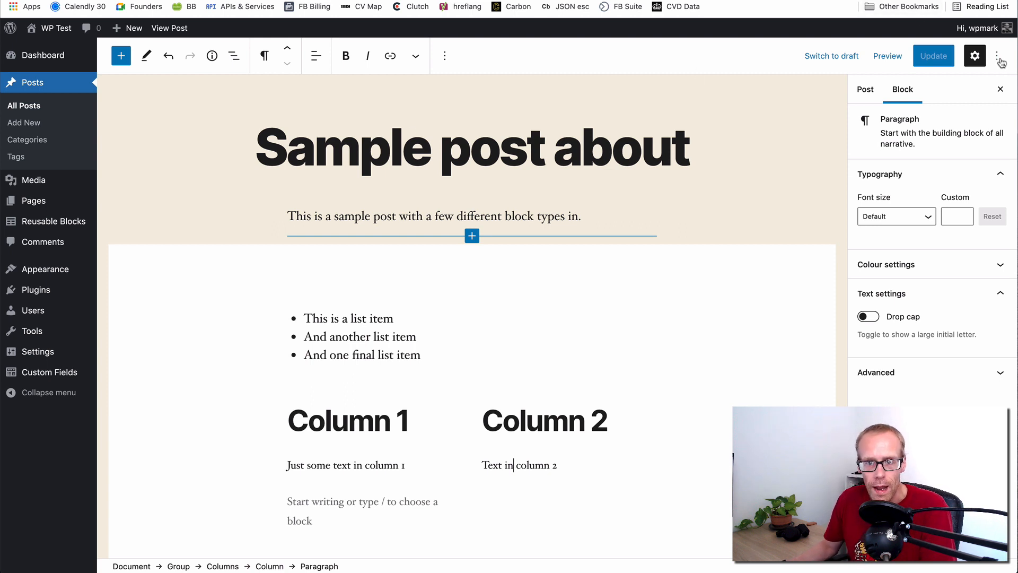
- Uncheck the Verse block type in the Block Manager and close it
{"action": "left_click", "coordinate": [1001, 56]}
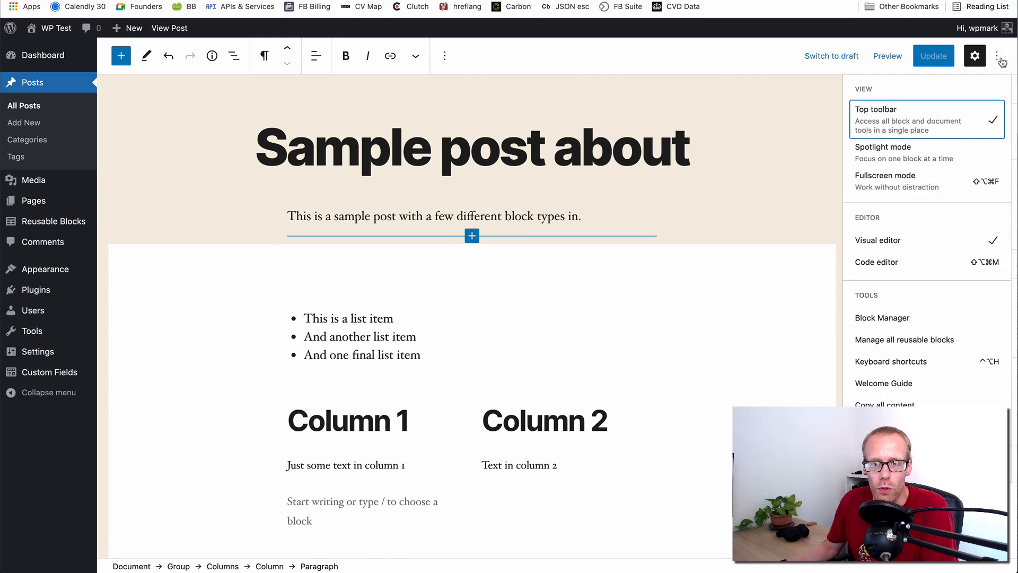
{"action": "mouse_move", "coordinate": [882, 317]}
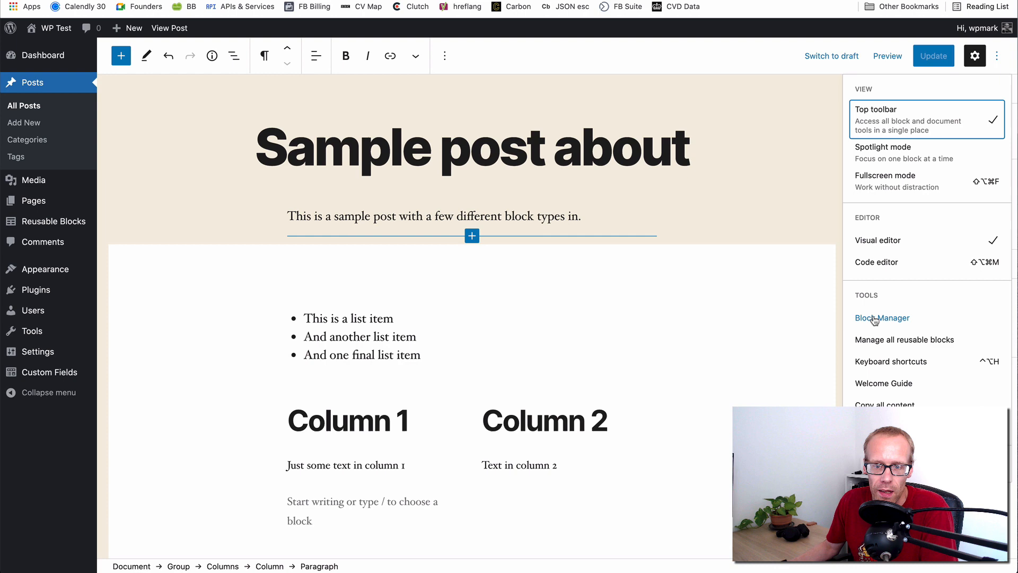
{"action": "left_click", "coordinate": [882, 317]}
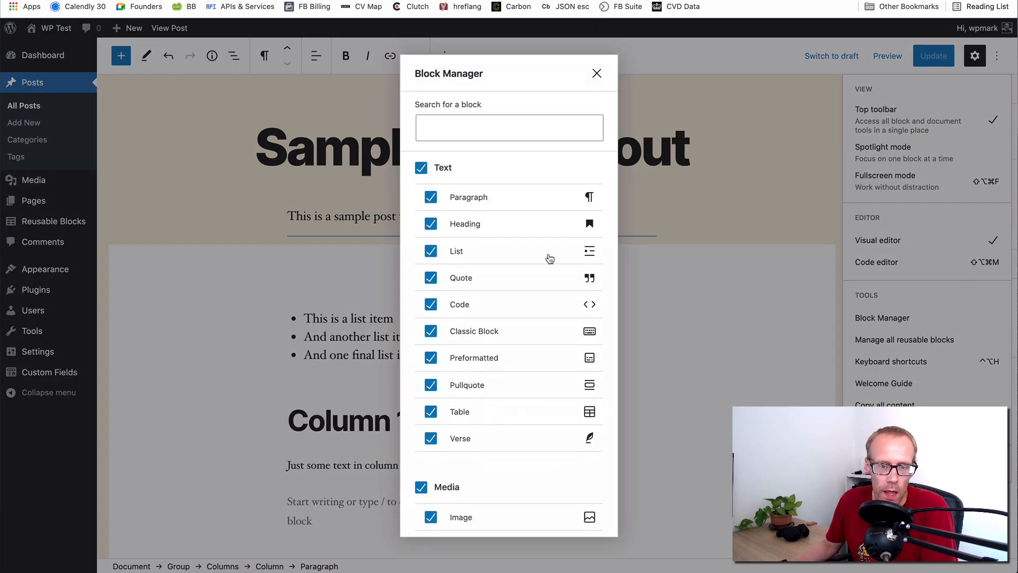
{"action": "mouse_move", "coordinate": [532, 251]}
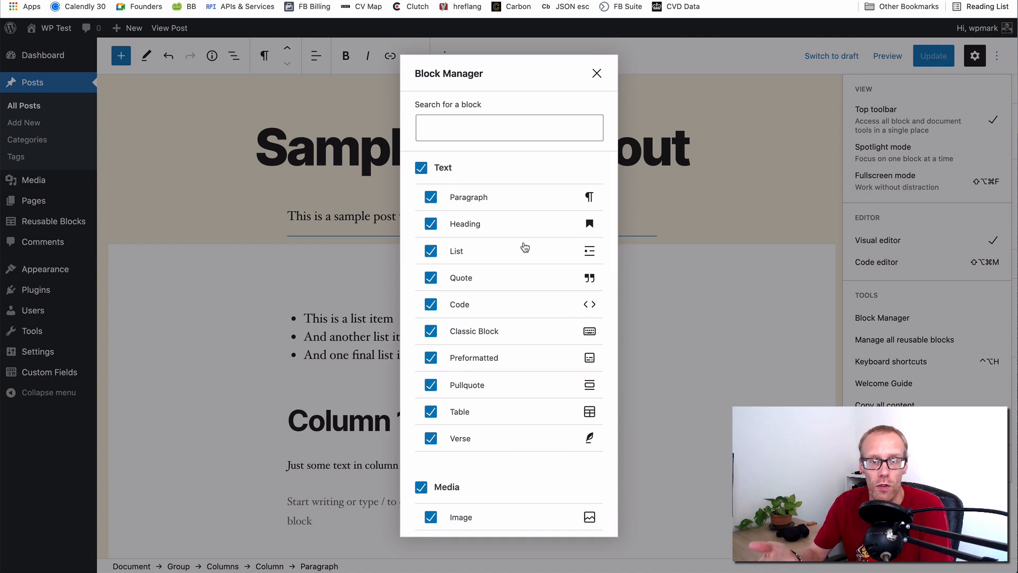
{"action": "mouse_move", "coordinate": [548, 426]}
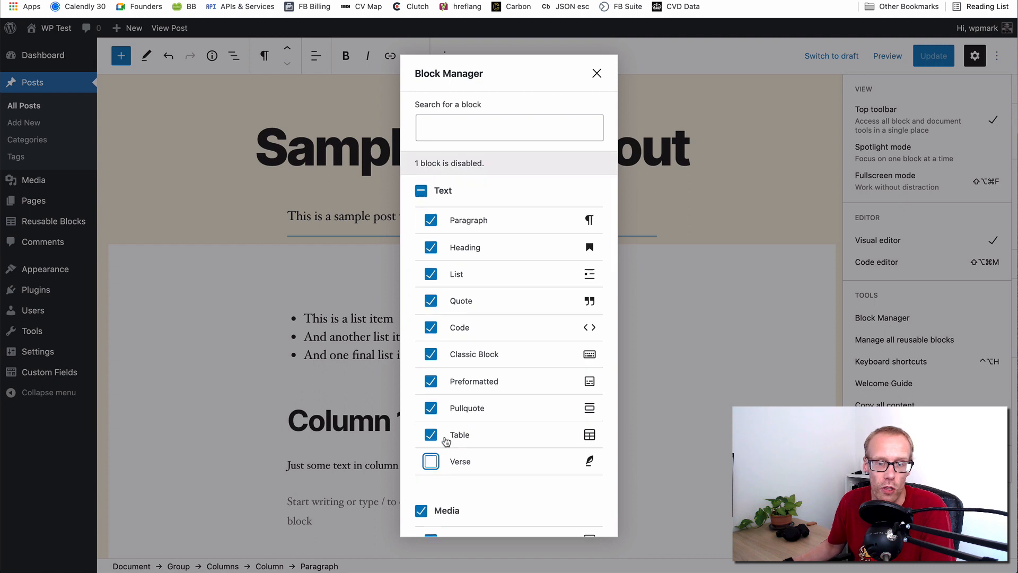
{"action": "mouse_move", "coordinate": [422, 187]}
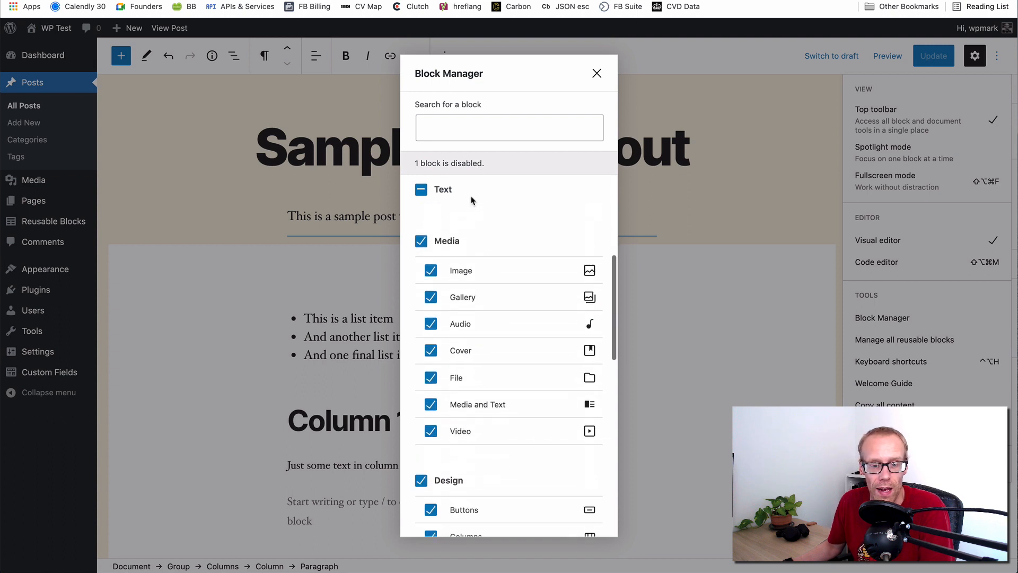
{"action": "scroll", "scroll_direction": "down", "scroll_amount": 3}
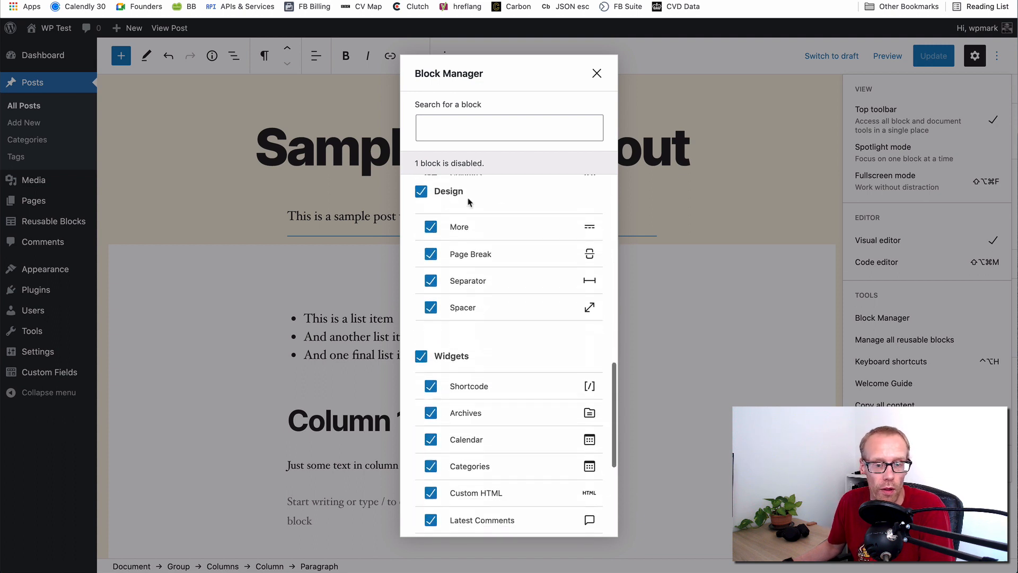
{"action": "scroll", "scroll_direction": "down", "scroll_amount": 3}
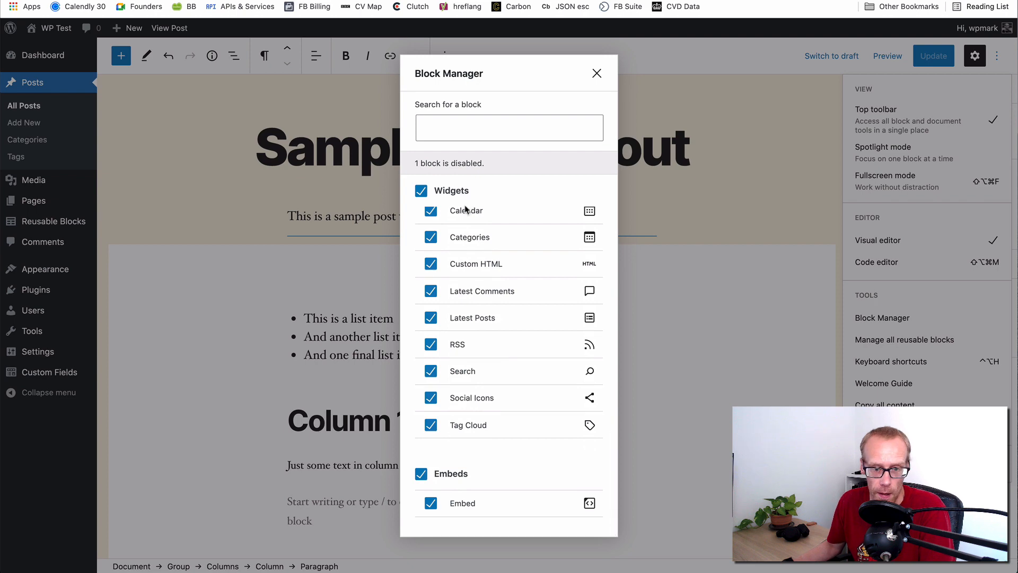
{"action": "left_click", "coordinate": [596, 73]}
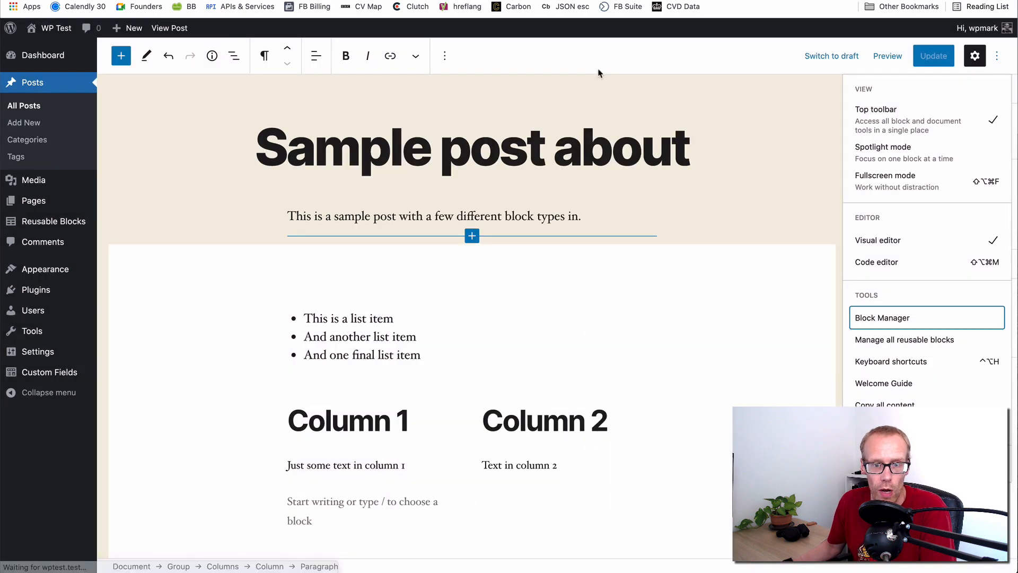
{"action": "mouse_move", "coordinate": [804, 245]}
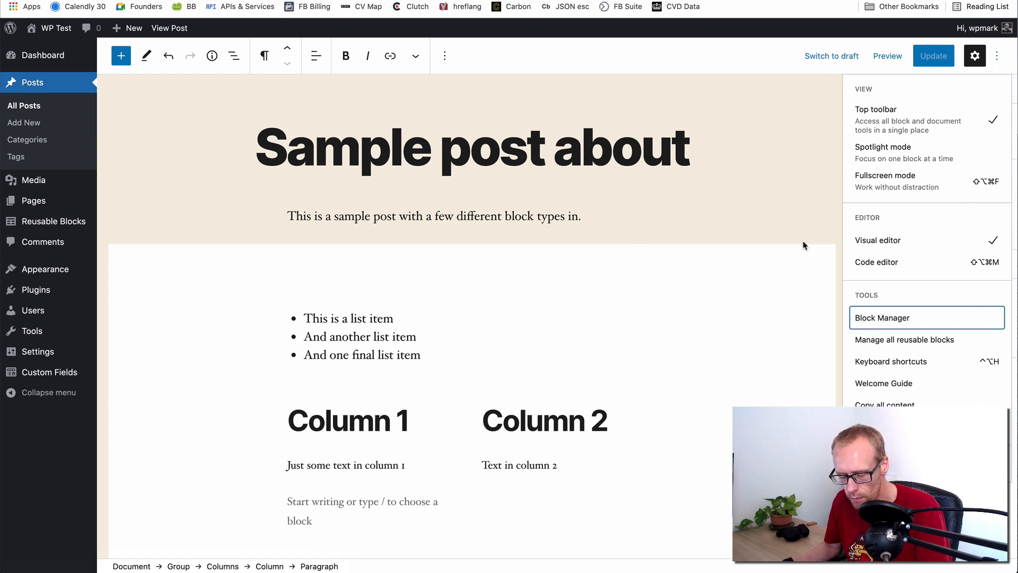
{"action": "mouse_move", "coordinate": [750, 256]}
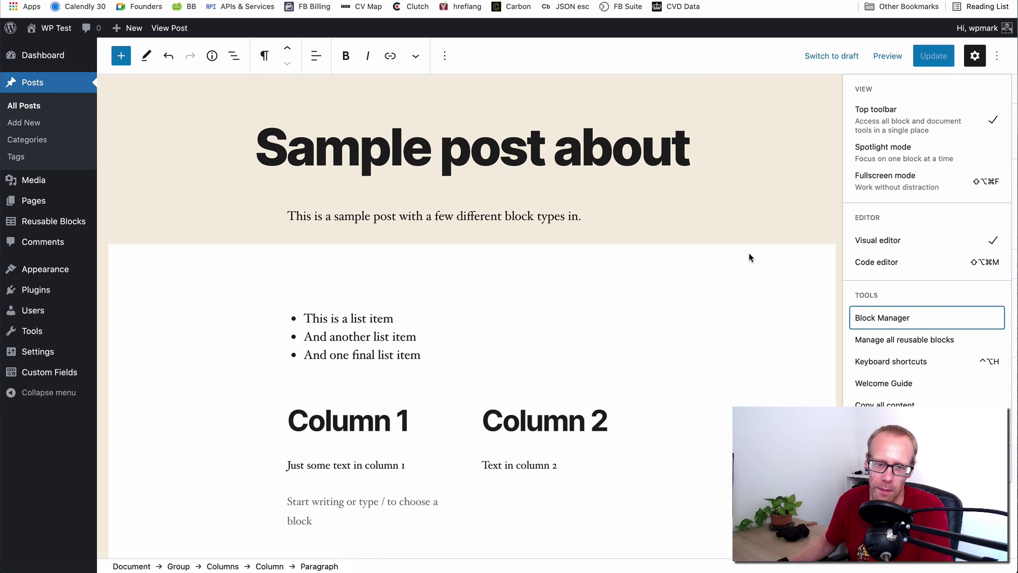
{"action": "scroll", "scroll_direction": "down", "scroll_amount": 3}
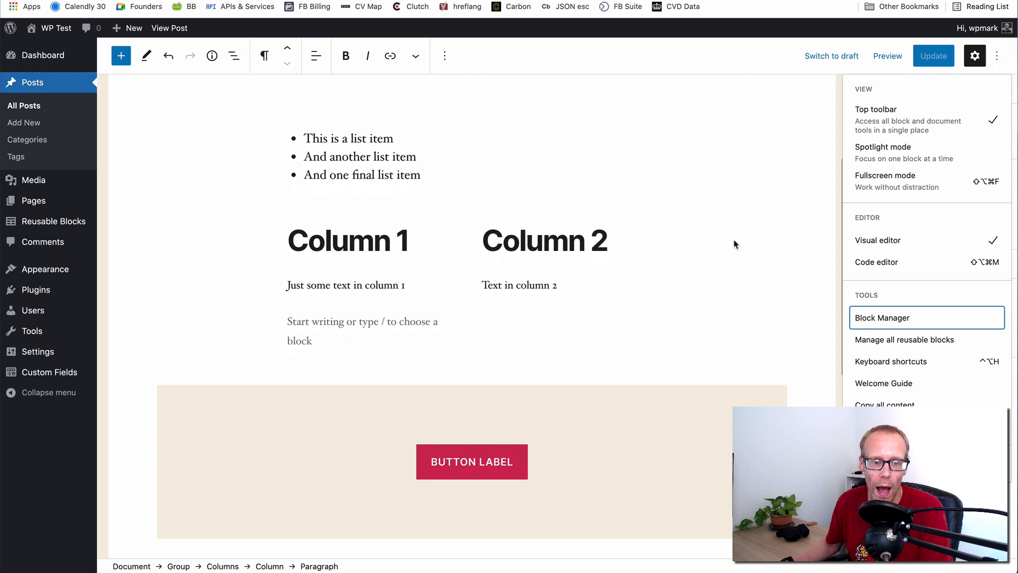
{"action": "scroll", "scroll_direction": "up", "scroll_amount": 3}
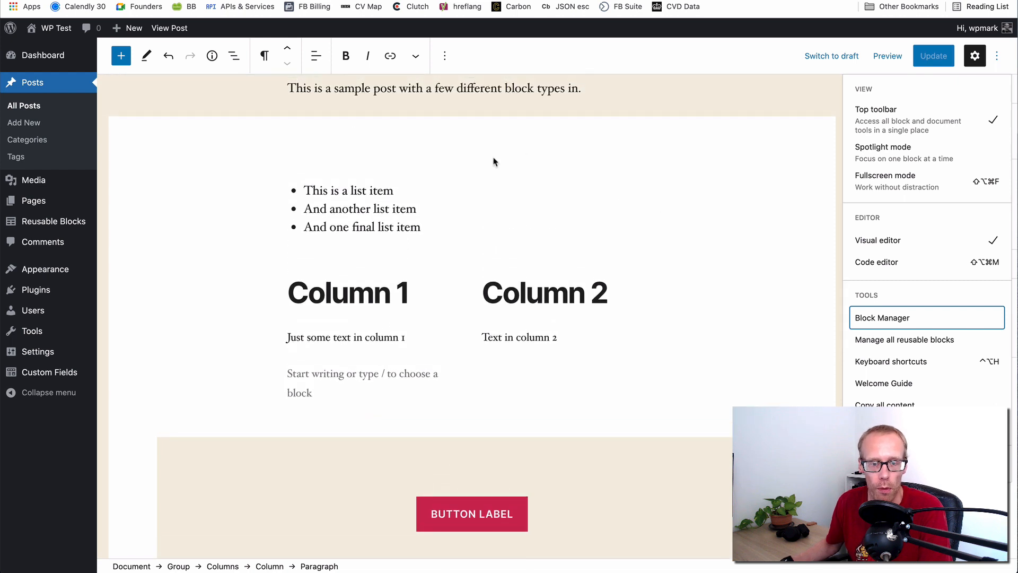
{"action": "mouse_move", "coordinate": [380, 182]}
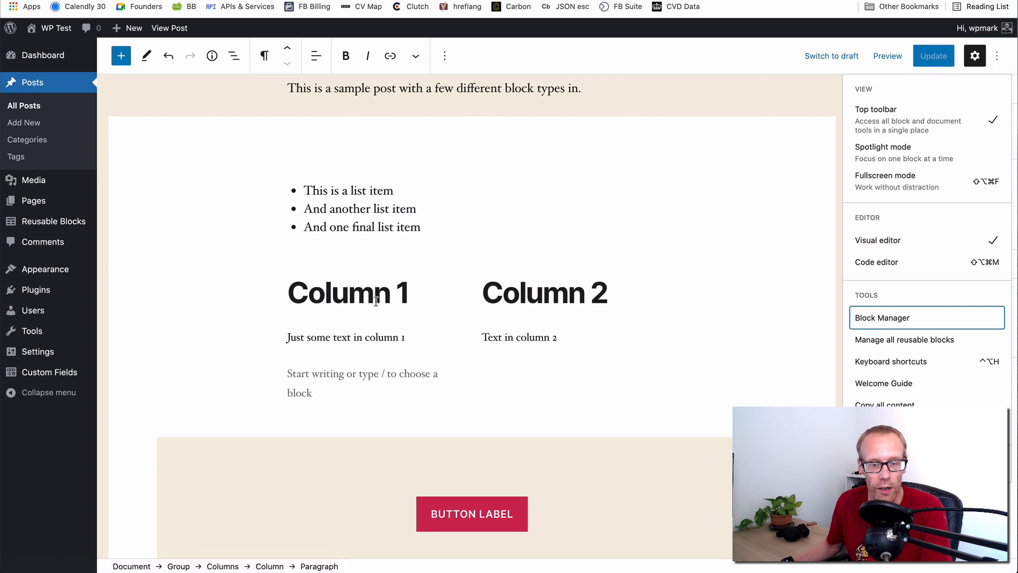
{"action": "mouse_move", "coordinate": [459, 323]}
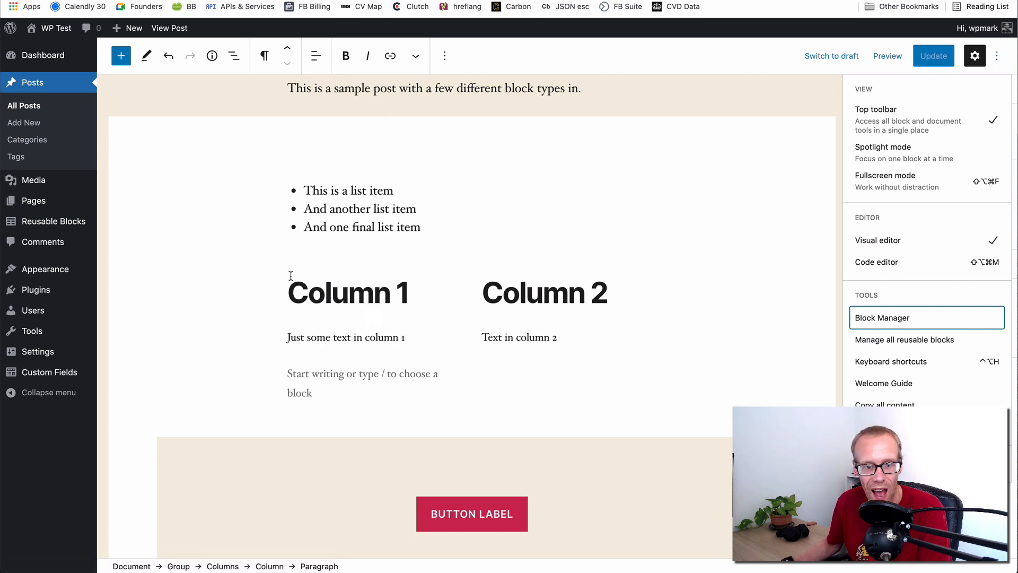
{"action": "mouse_move", "coordinate": [227, 258]}
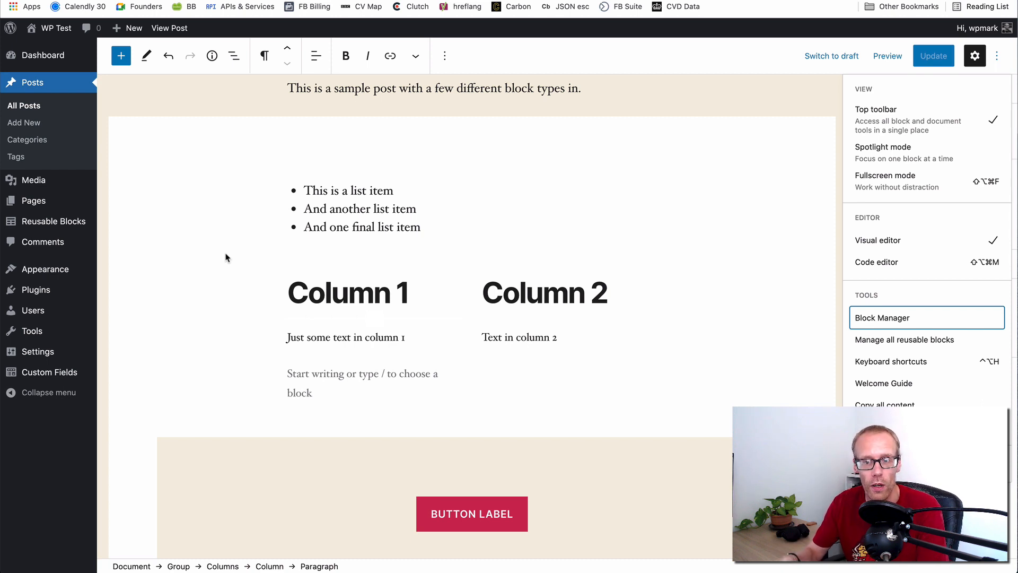
{"action": "mouse_move", "coordinate": [993, 73]}
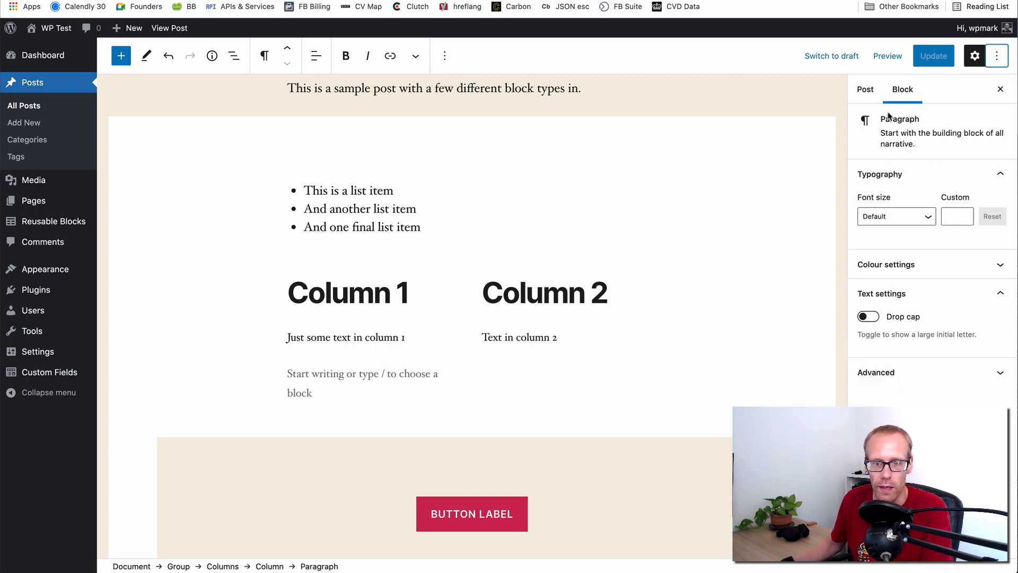
{"action": "mouse_move", "coordinate": [800, 207]}
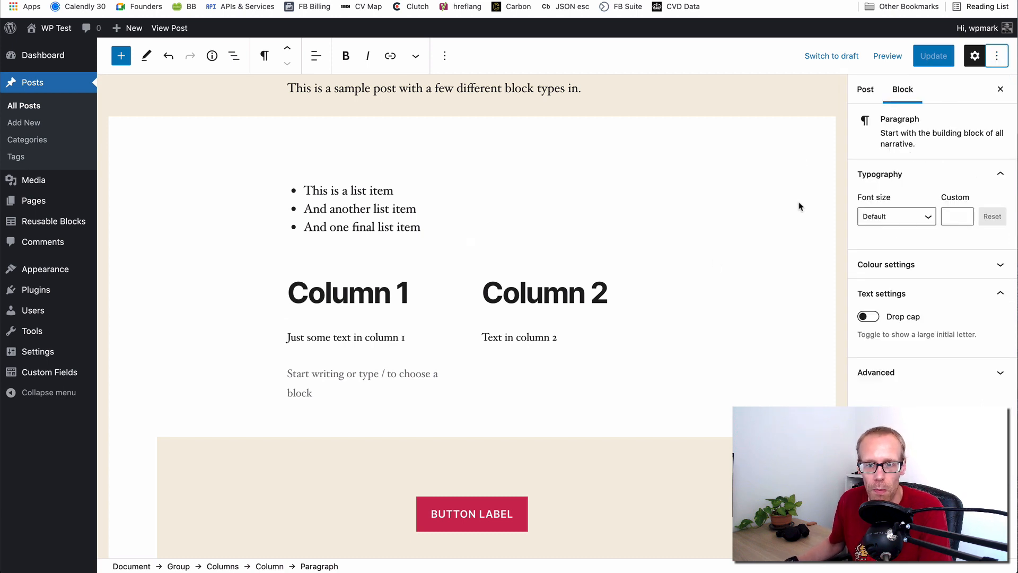
- Select the Column 1 heading block so its heading settings appear
{"action": "left_click", "coordinate": [347, 293]}
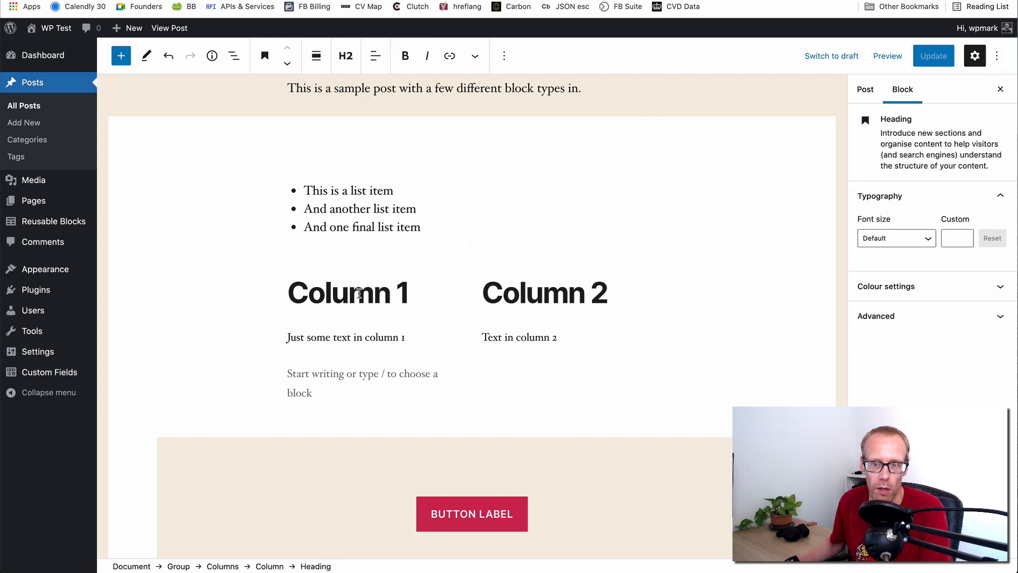
{"action": "mouse_move", "coordinate": [927, 128]}
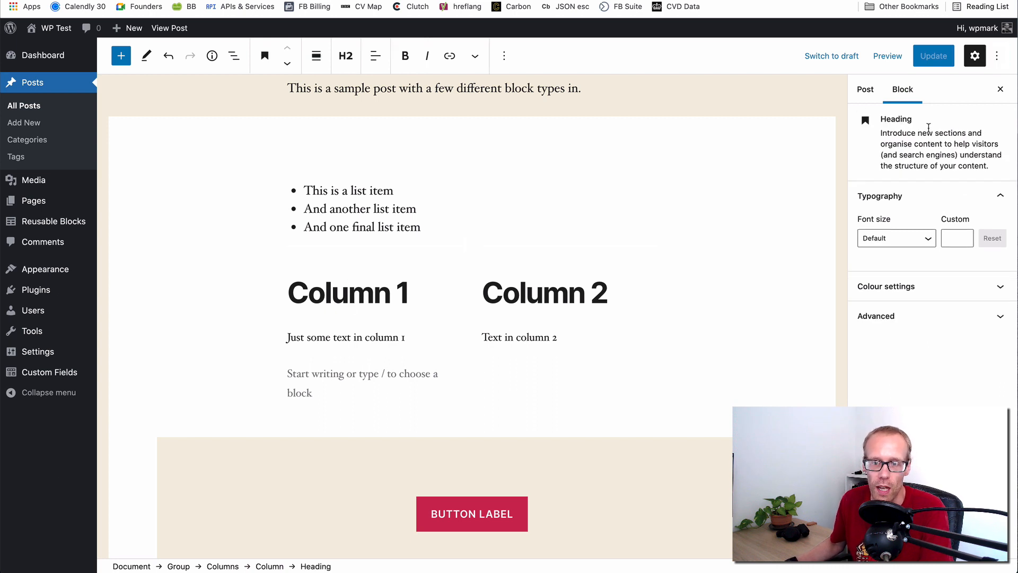
{"action": "mouse_move", "coordinate": [596, 213]}
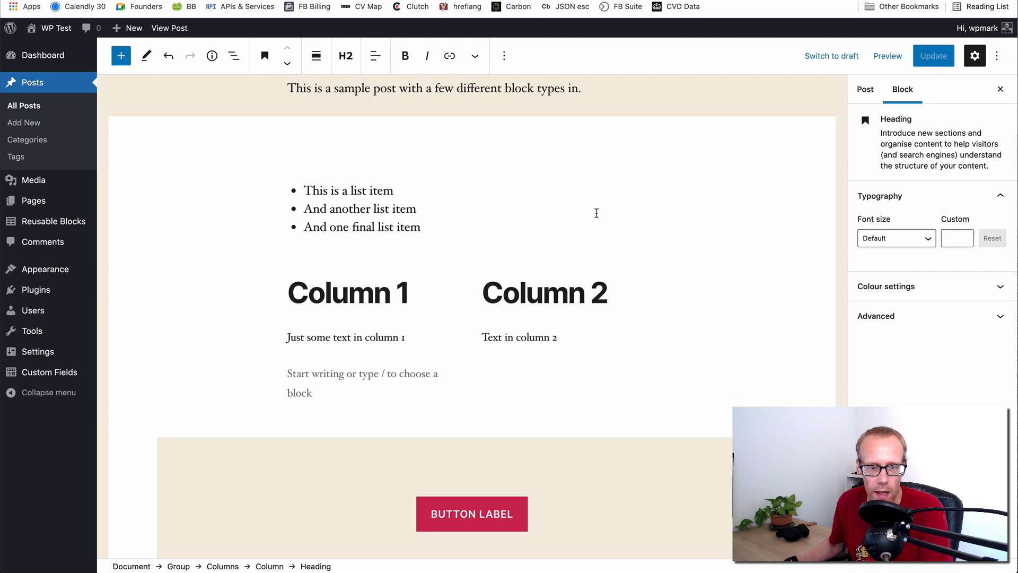
{"action": "mouse_move", "coordinate": [340, 296]}
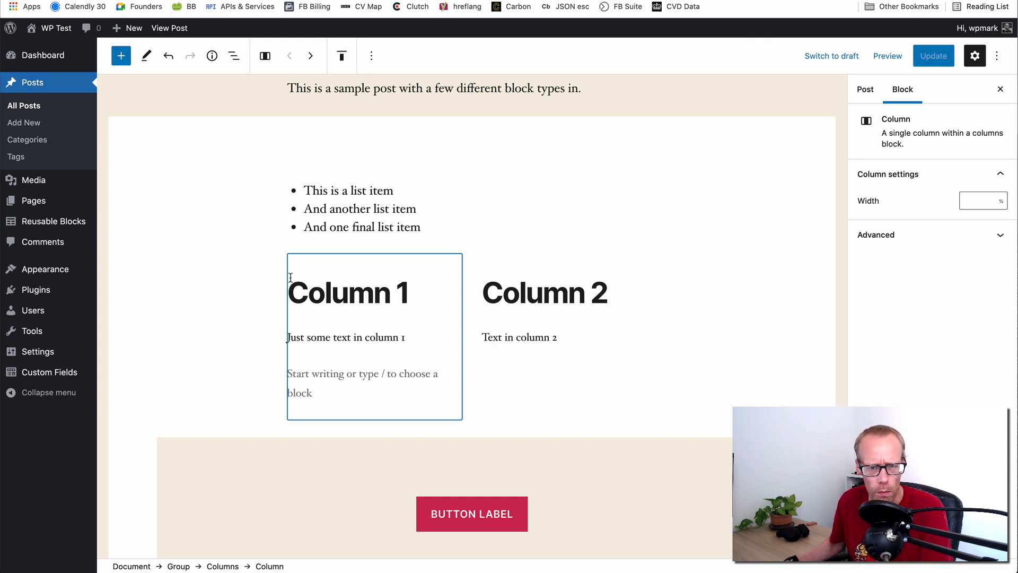
{"action": "mouse_move", "coordinate": [277, 274]}
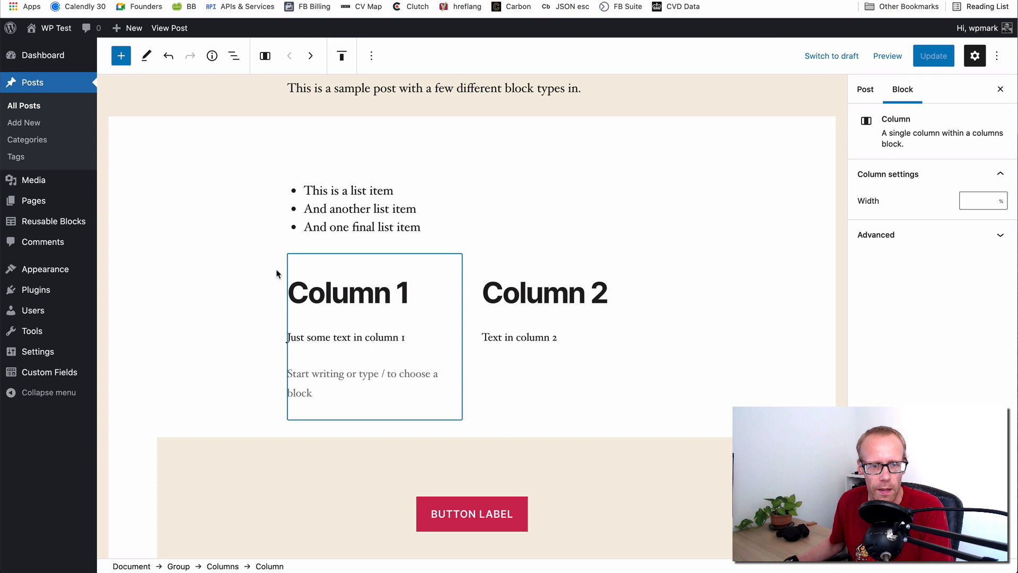
{"action": "mouse_move", "coordinate": [302, 252]}
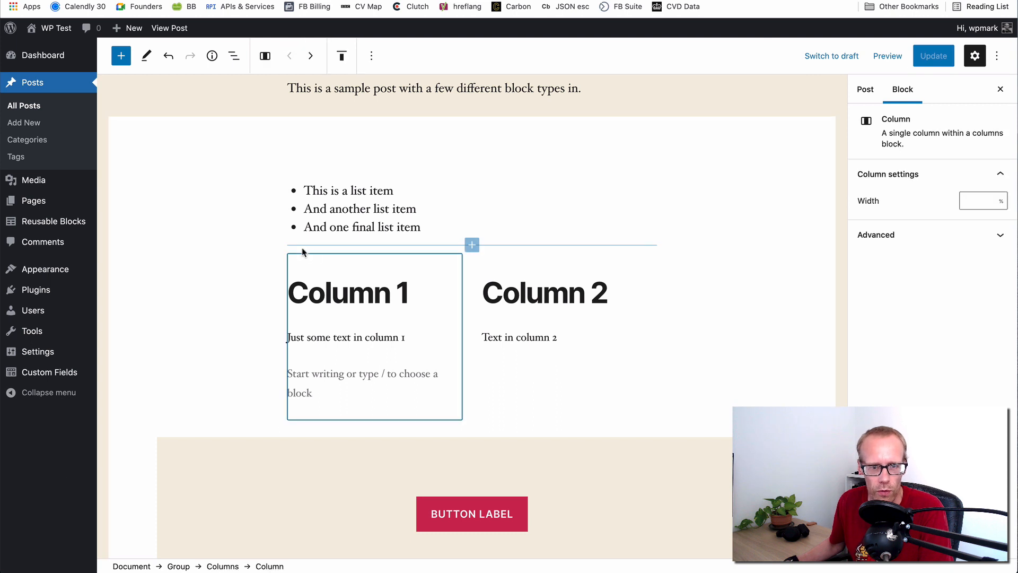
{"action": "mouse_move", "coordinate": [511, 284]}
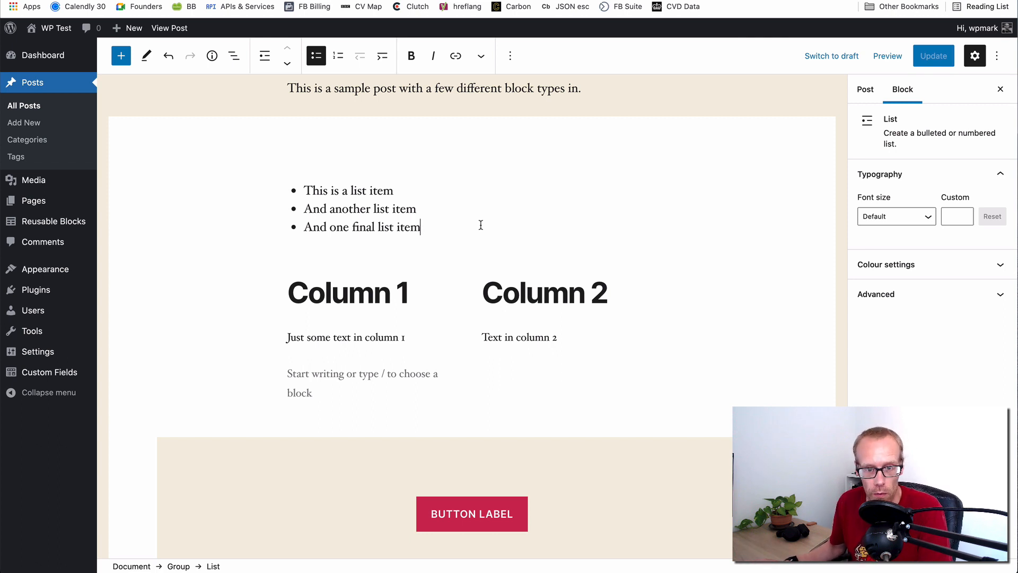
- Select the Column 1 heading, its parent Columns block via the breadcrumb, then the first column alone
{"action": "left_click", "coordinate": [348, 293]}
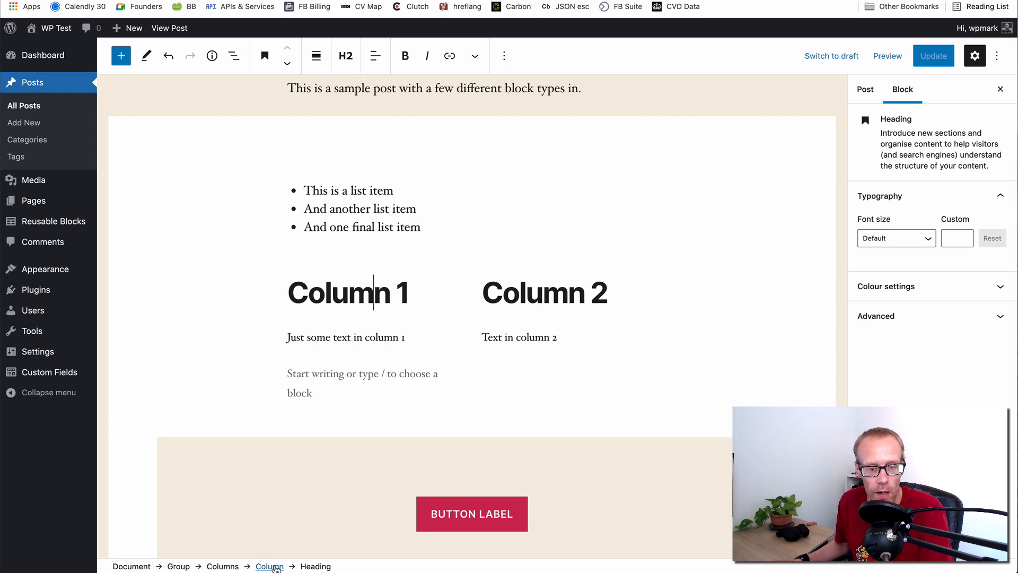
{"action": "mouse_move", "coordinate": [222, 567]}
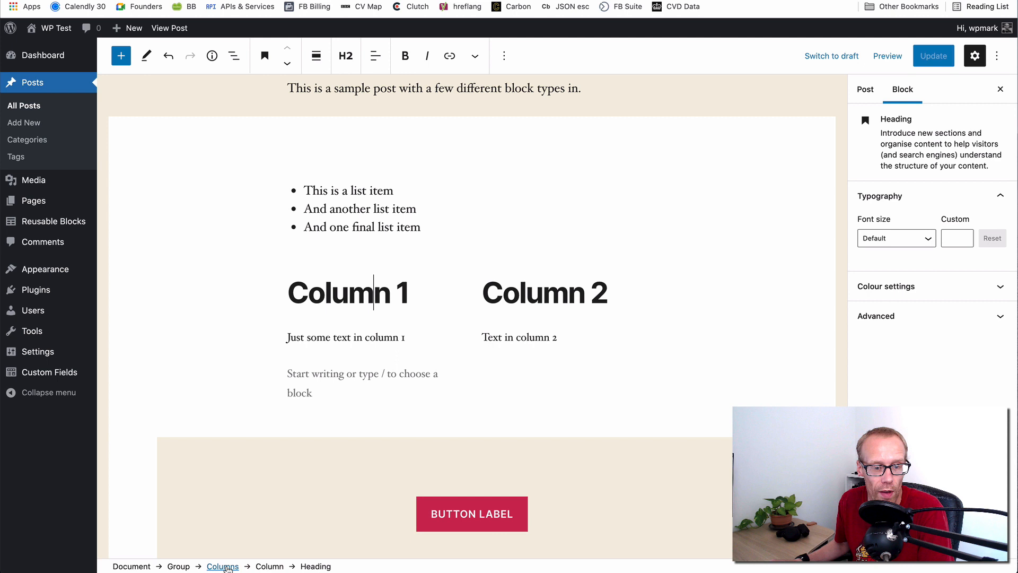
{"action": "left_click", "coordinate": [222, 566]}
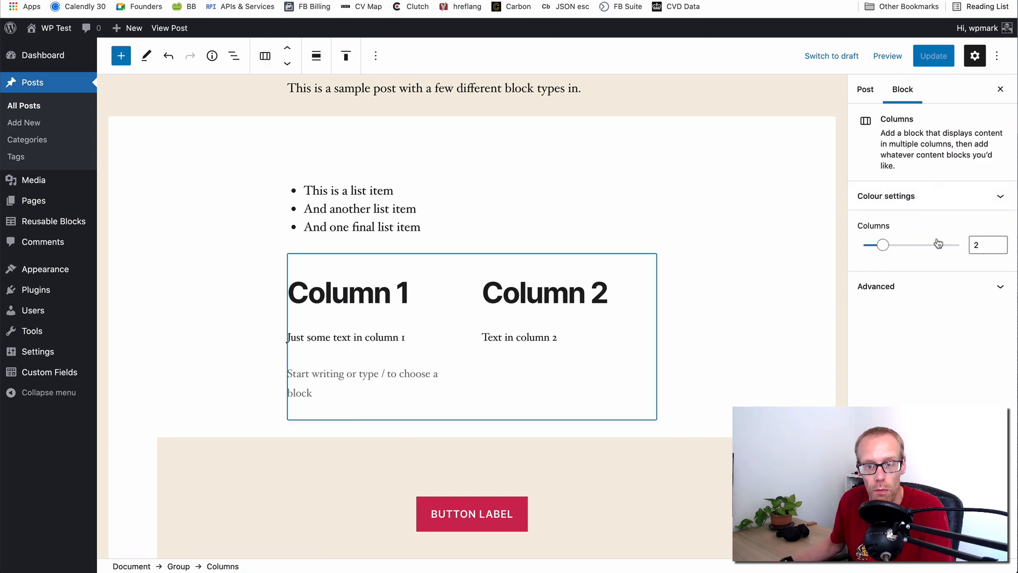
{"action": "mouse_move", "coordinate": [914, 264]}
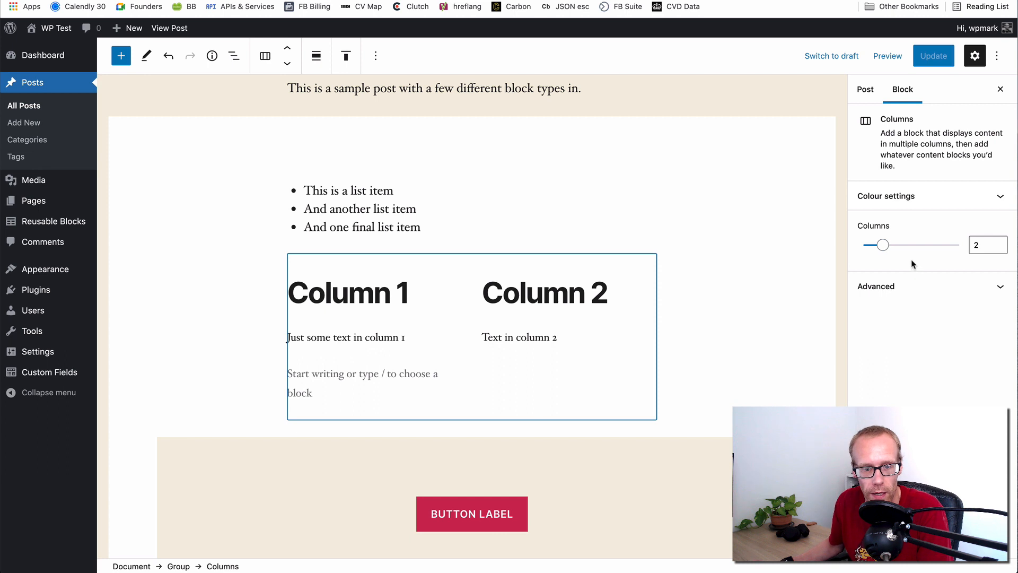
{"action": "left_click", "coordinate": [347, 292]}
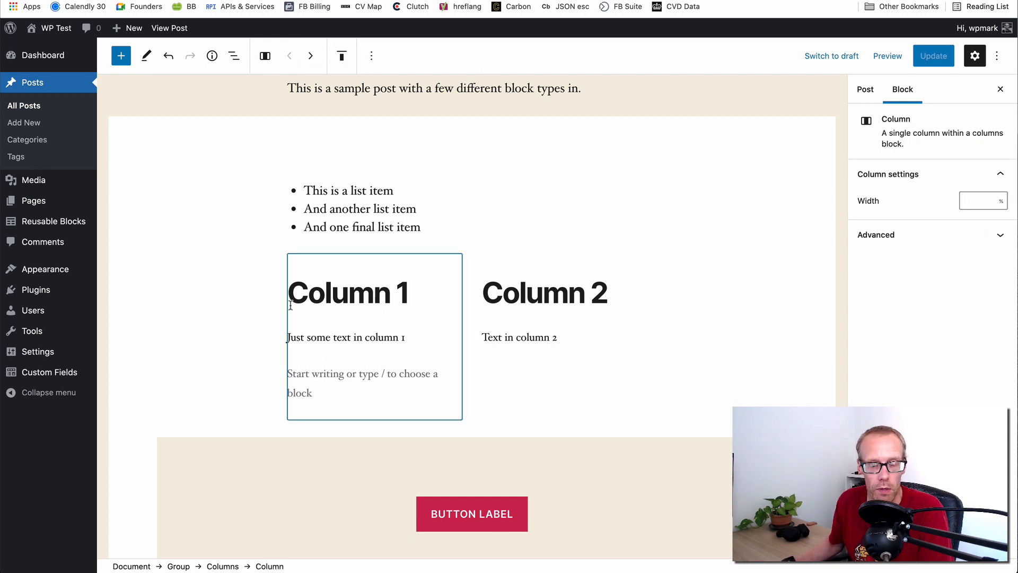
{"action": "mouse_move", "coordinate": [247, 419]}
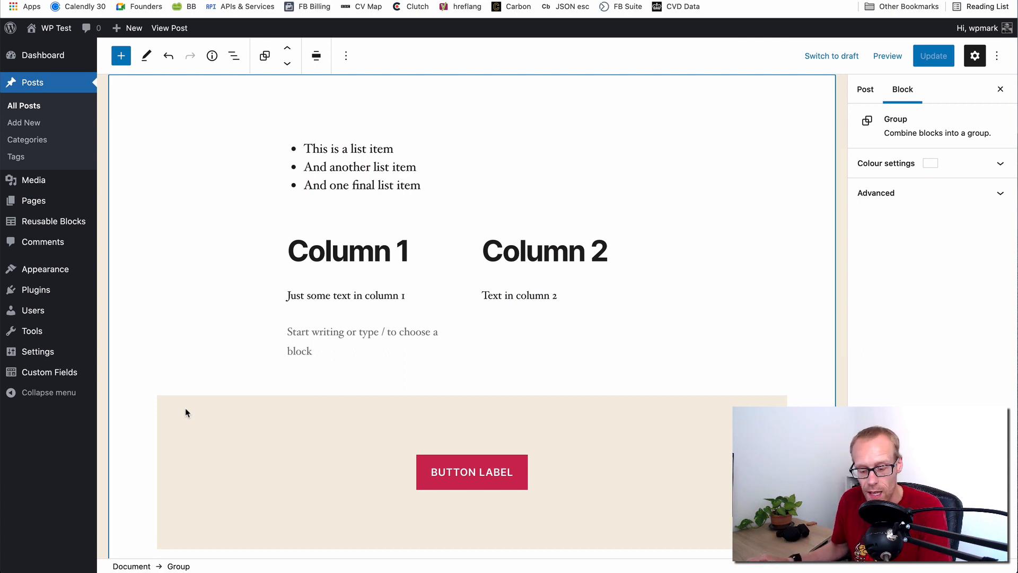
{"action": "mouse_move", "coordinate": [221, 86]}
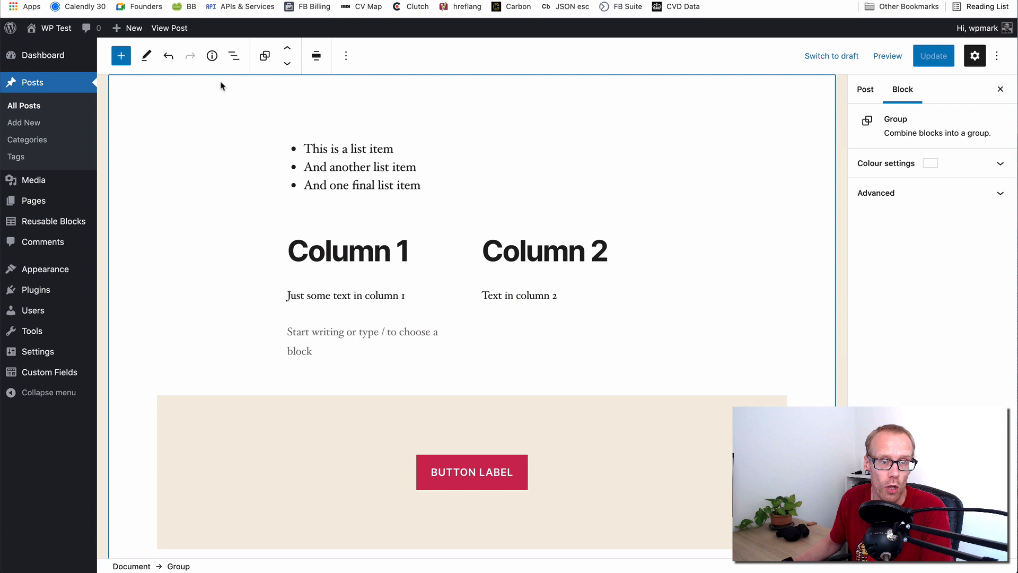
- Clear the selection and pick the nested Columns block from the List View outline
{"action": "left_click", "coordinate": [864, 89]}
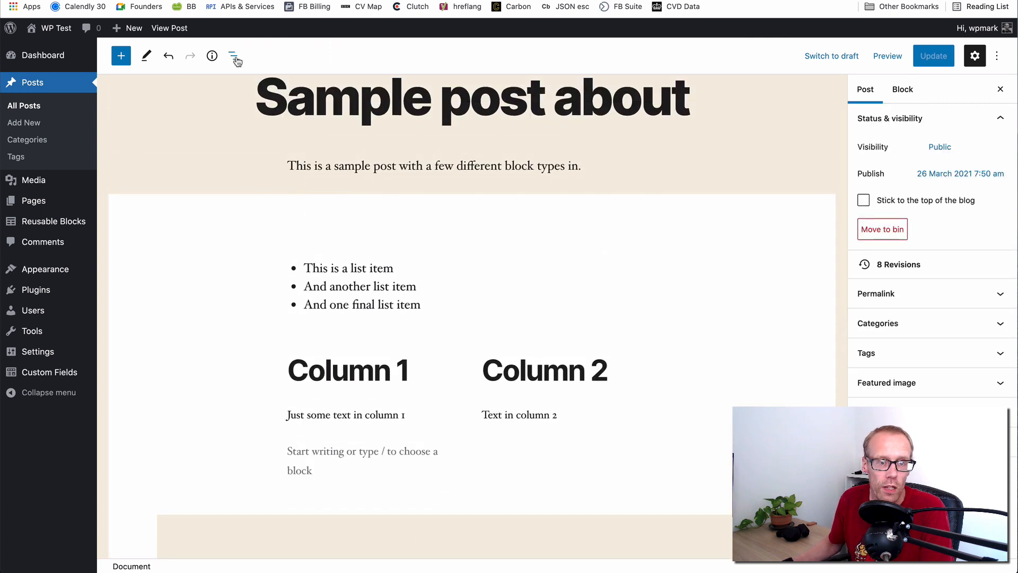
{"action": "mouse_move", "coordinate": [235, 56]}
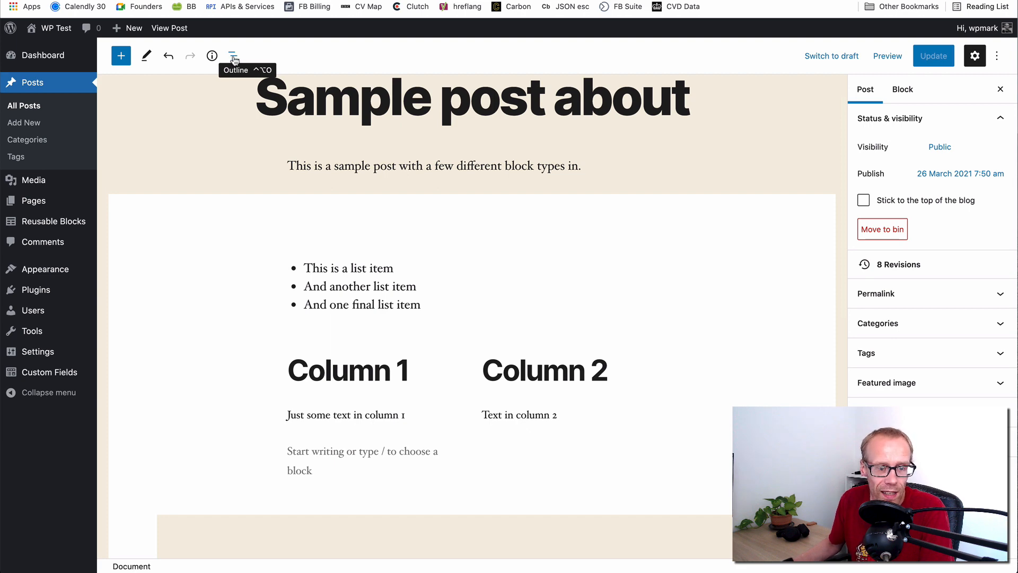
{"action": "left_click", "coordinate": [234, 57]}
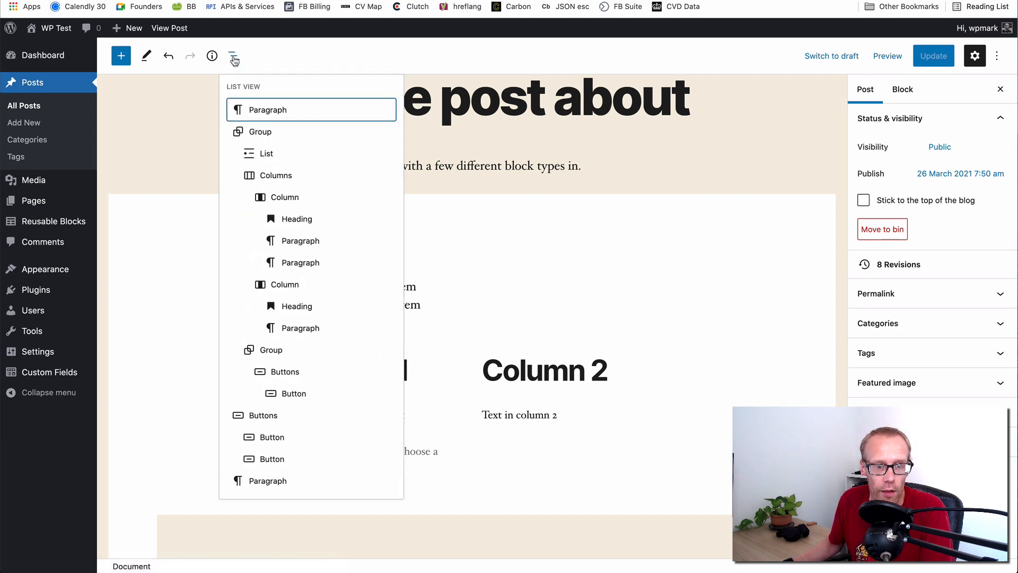
{"action": "mouse_move", "coordinate": [258, 132]}
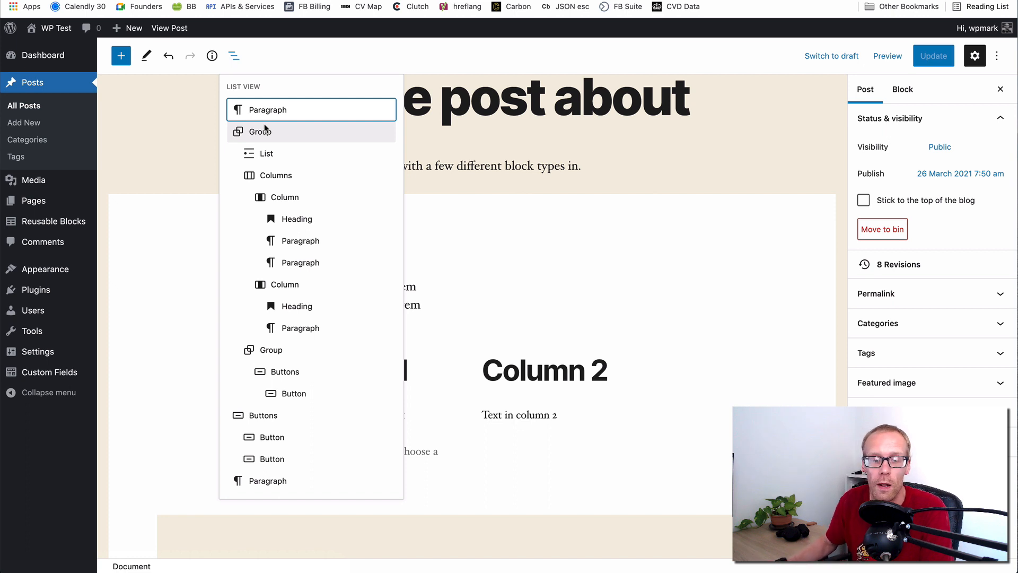
{"action": "mouse_move", "coordinate": [265, 414]}
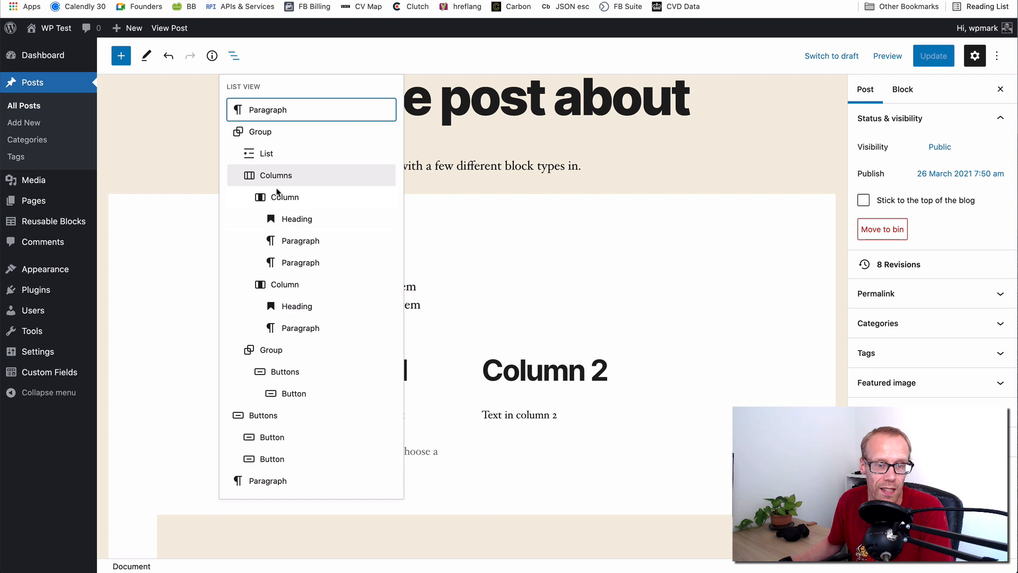
{"action": "left_click", "coordinate": [276, 175]}
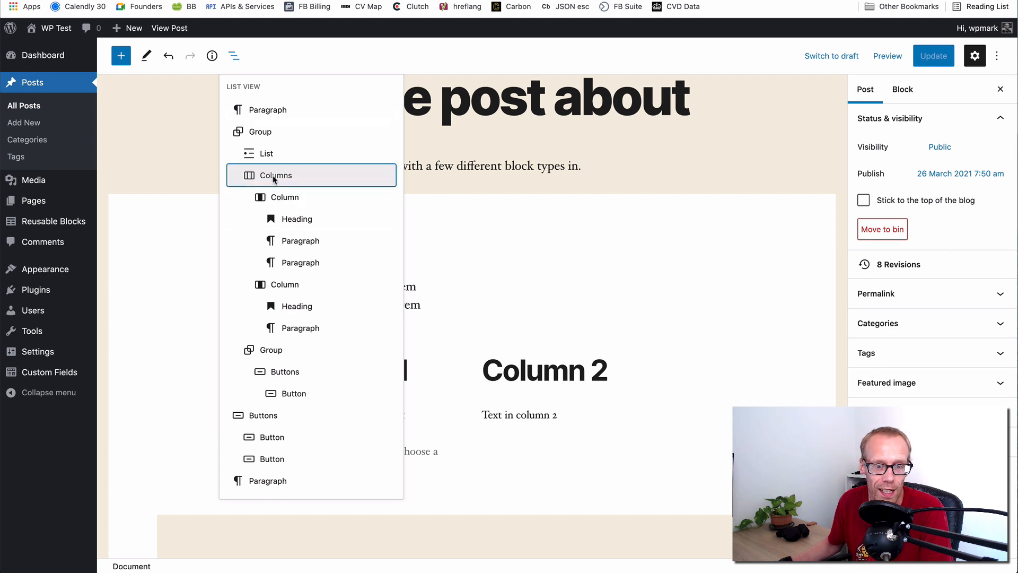
{"action": "left_click", "coordinate": [276, 175]}
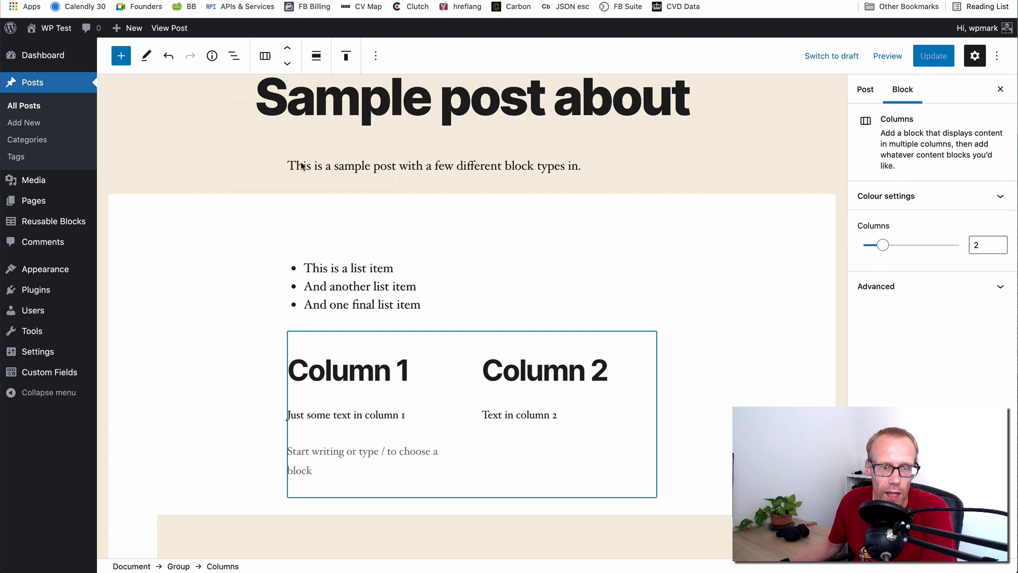
- Reopen the List View outline and close it again, leaving no block selected
{"action": "left_click", "coordinate": [233, 56]}
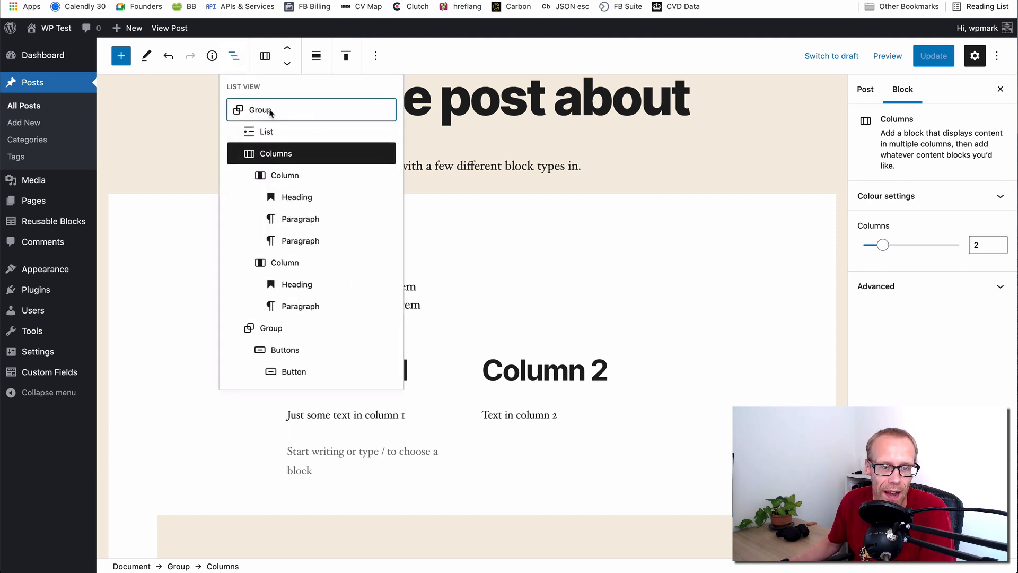
{"action": "mouse_move", "coordinate": [271, 136]}
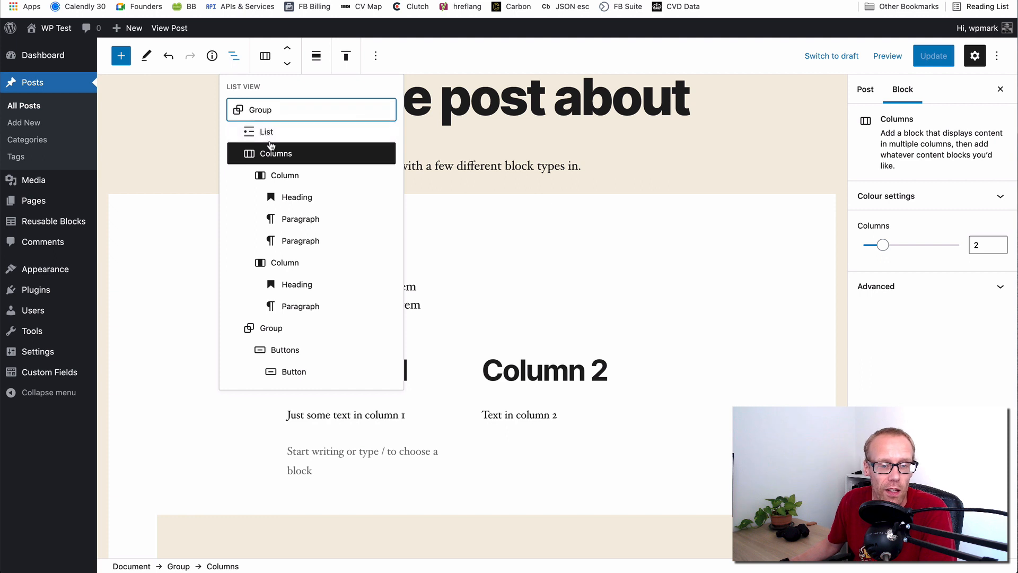
{"action": "mouse_move", "coordinate": [266, 132]}
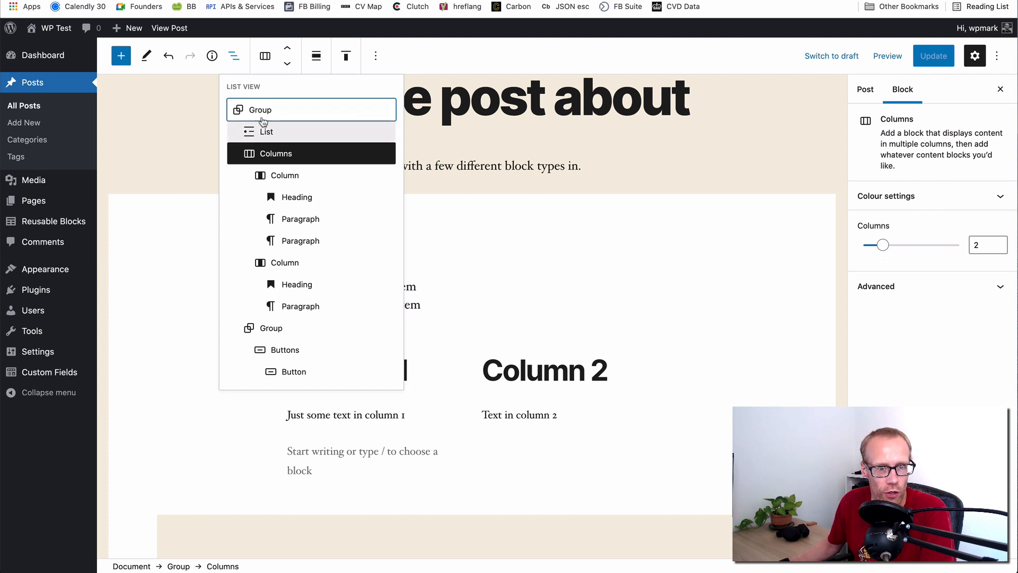
{"action": "mouse_move", "coordinate": [244, 110]}
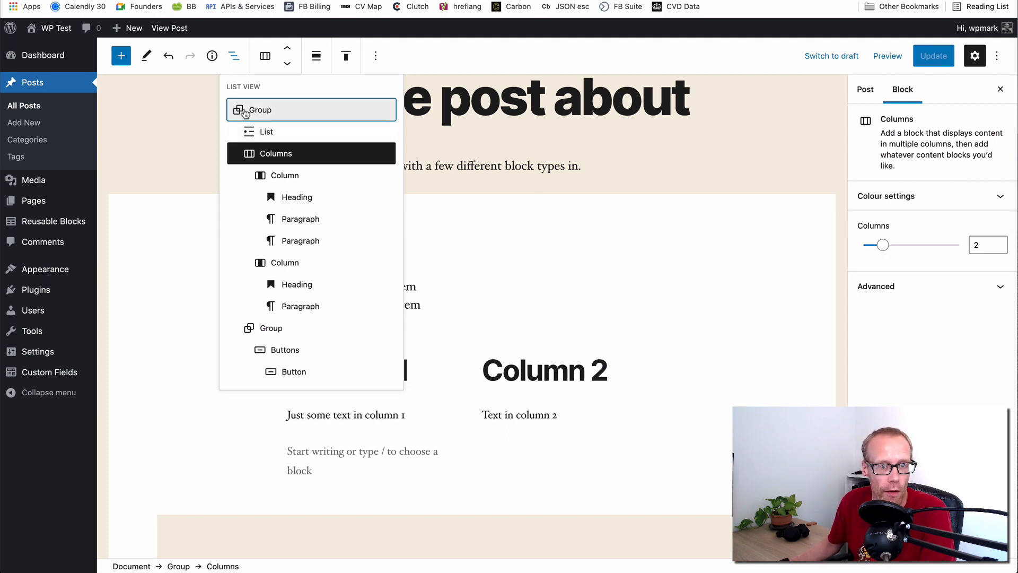
{"action": "mouse_move", "coordinate": [285, 349]}
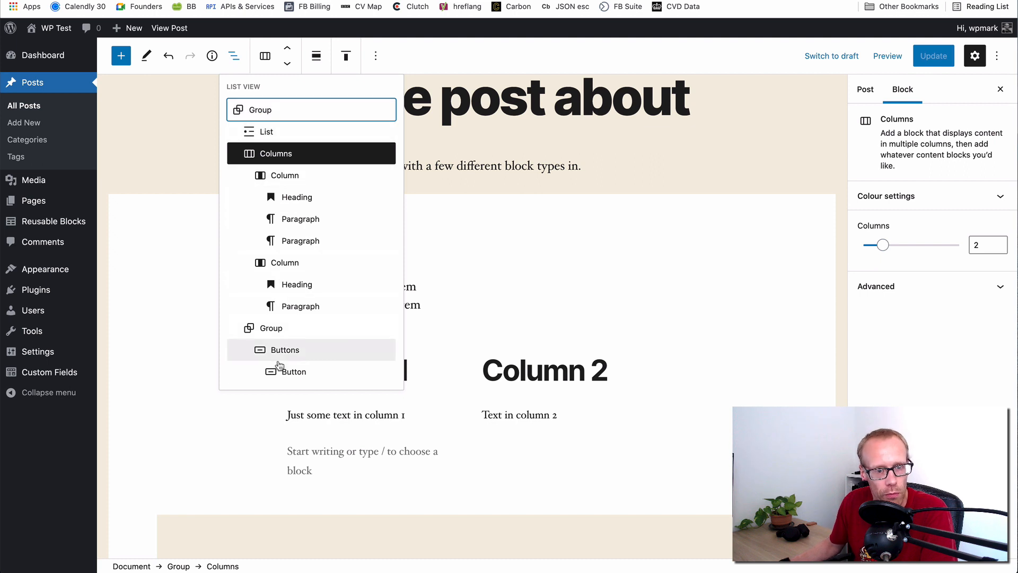
{"action": "mouse_move", "coordinate": [277, 349]}
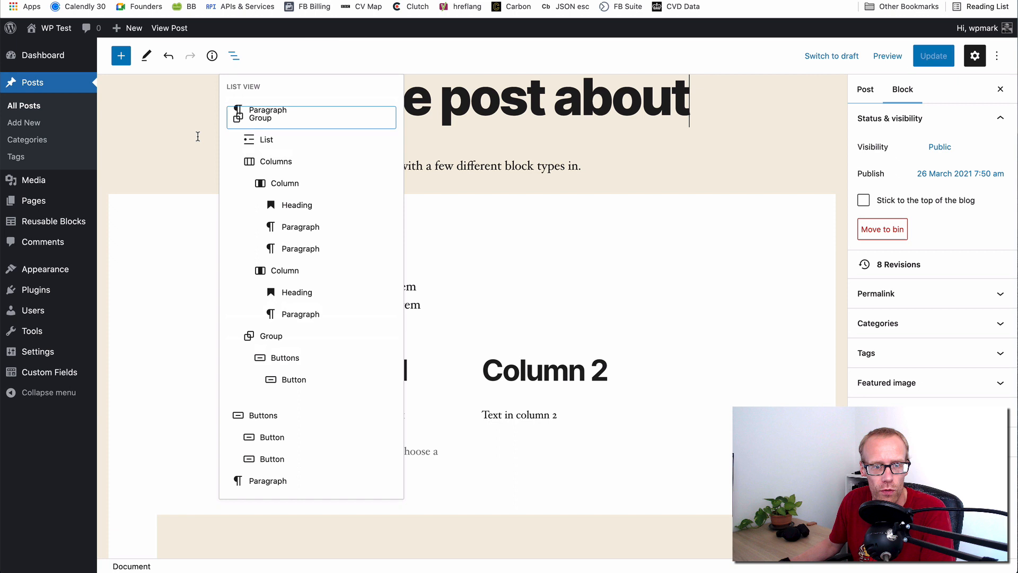
{"action": "left_click", "coordinate": [233, 55]}
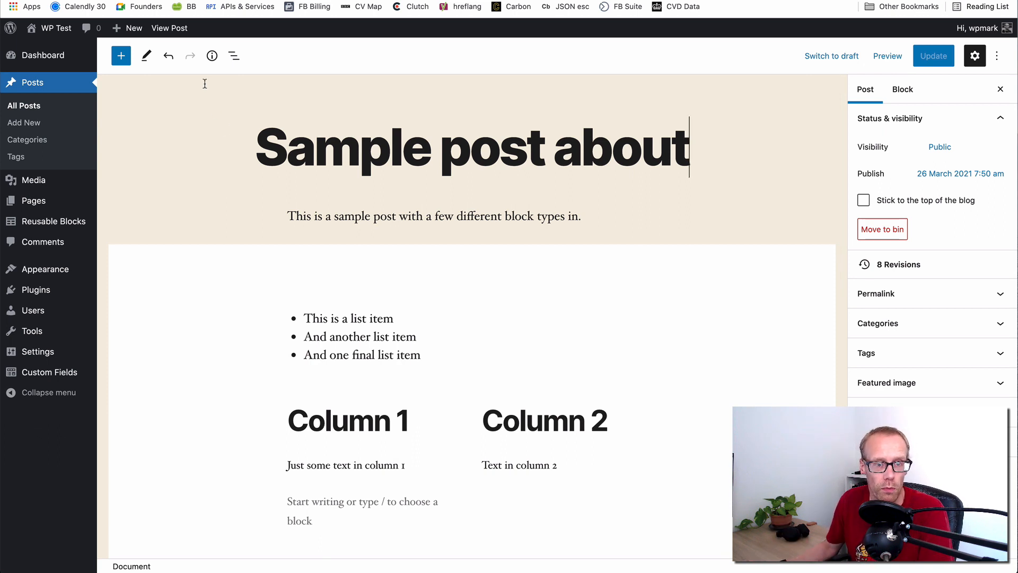
{"action": "left_click", "coordinate": [212, 55]}
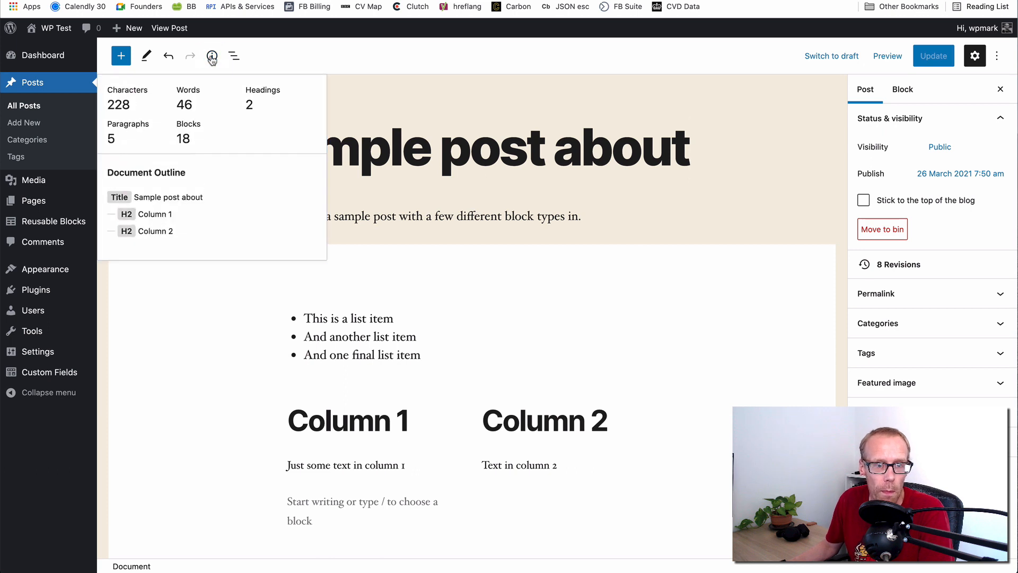
{"action": "left_click", "coordinate": [212, 56]}
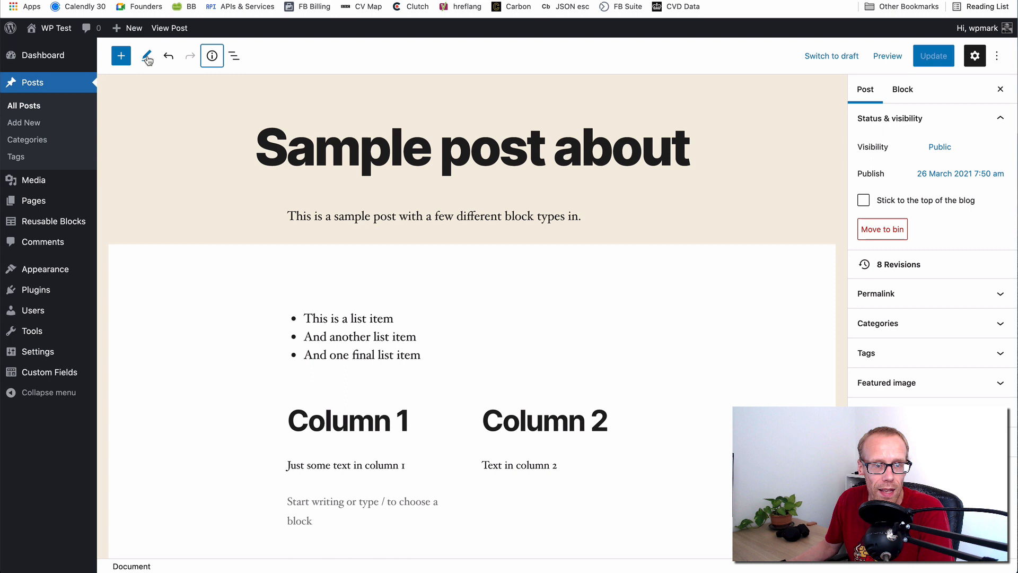
{"action": "mouse_move", "coordinate": [148, 56]}
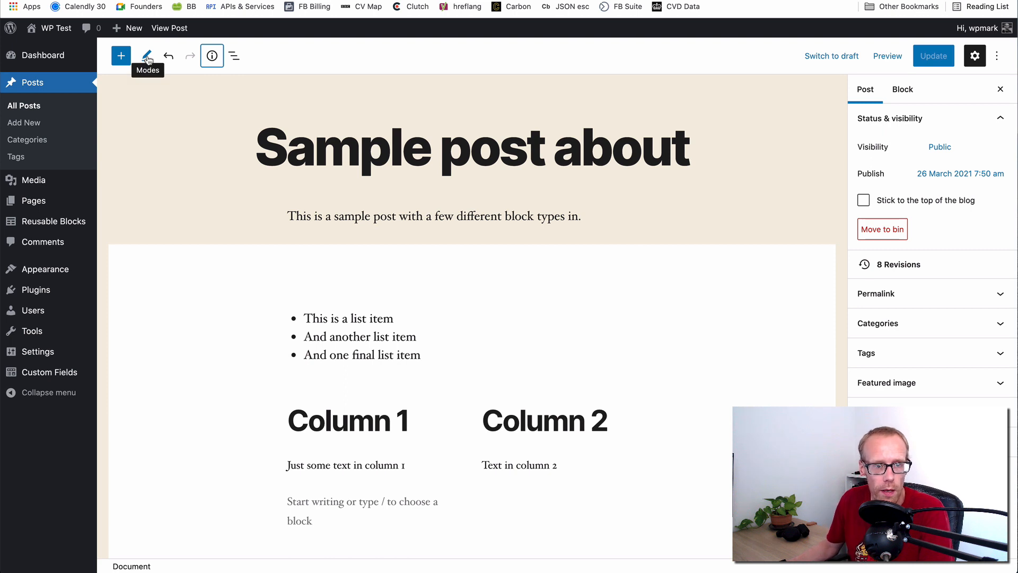
- Switch the editor from Edit to Select mode via the Modes tool
{"action": "left_click", "coordinate": [146, 56]}
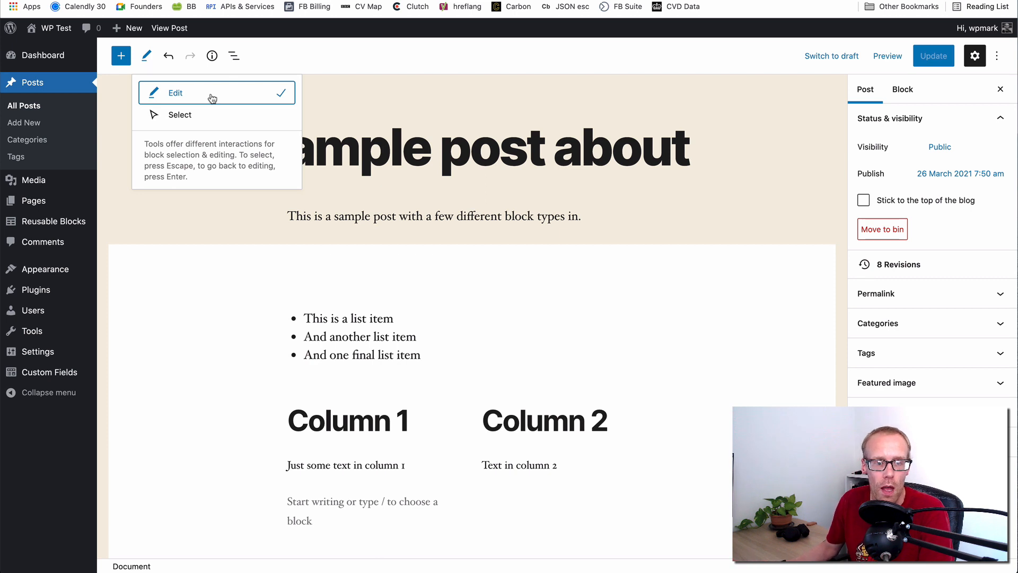
{"action": "mouse_move", "coordinate": [185, 119]}
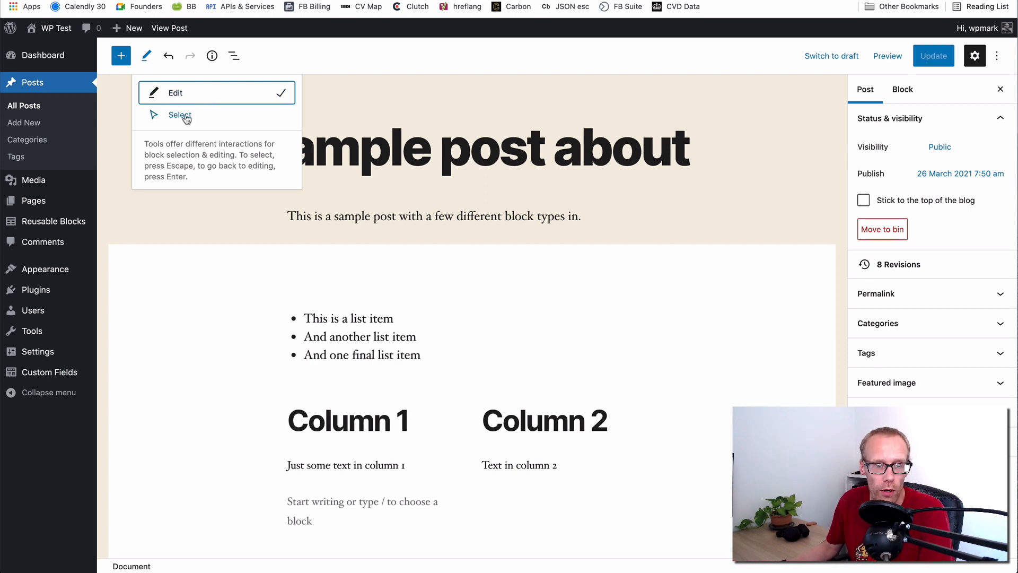
{"action": "left_click", "coordinate": [180, 115]}
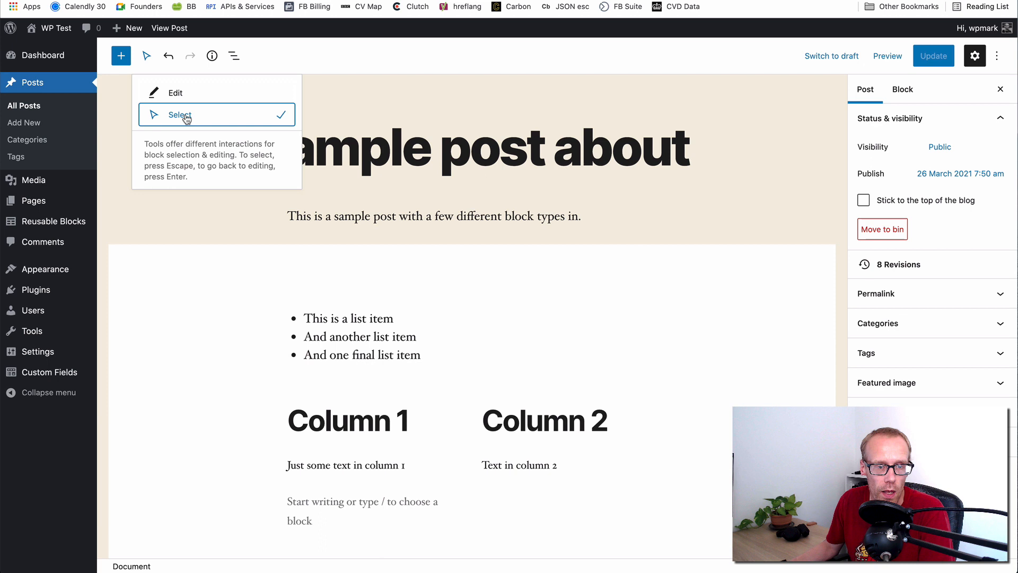
{"action": "mouse_move", "coordinate": [300, 289]}
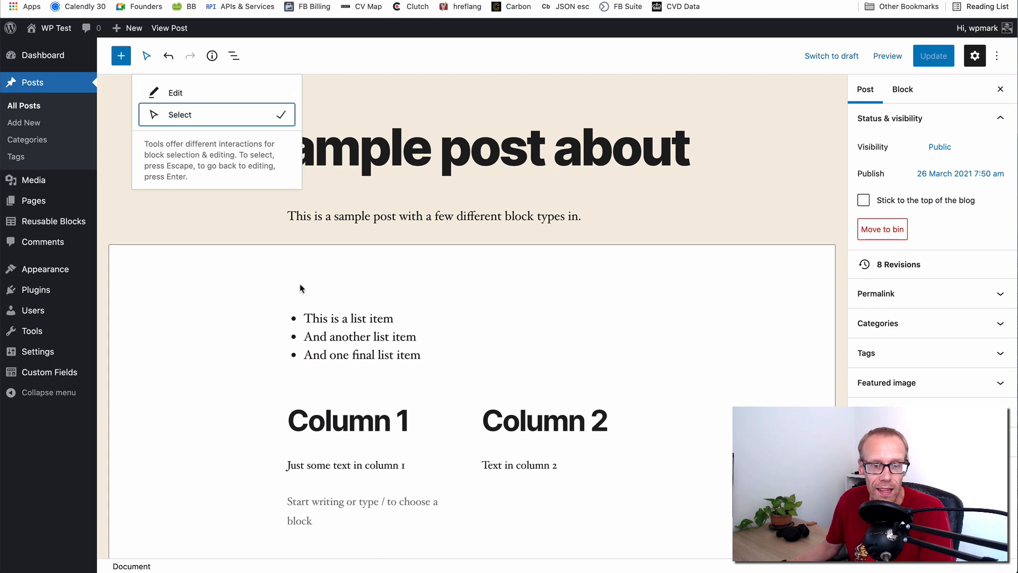
{"action": "mouse_move", "coordinate": [346, 333]}
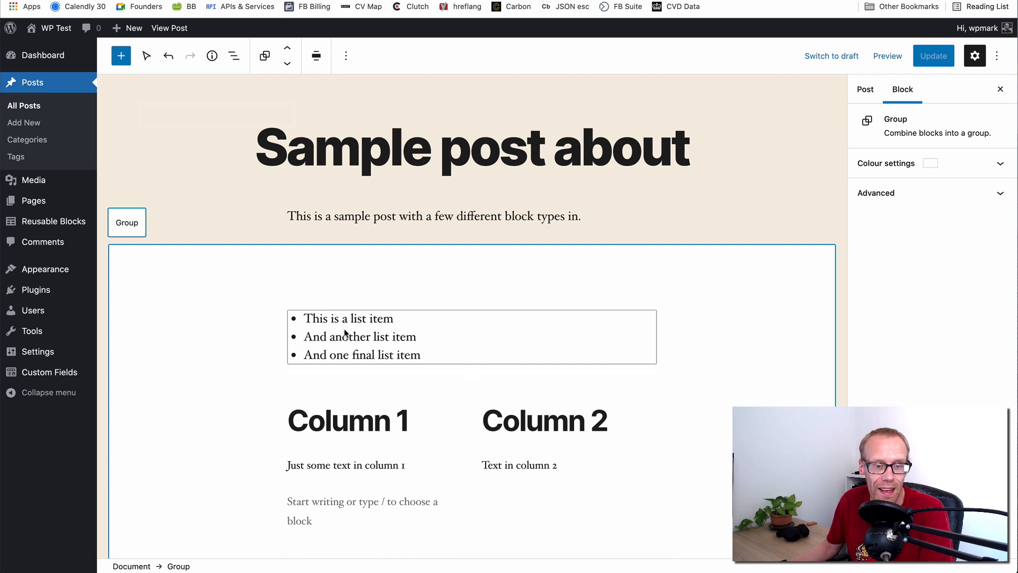
- In Select mode pick the bulleted list, the Column 1 heading, then the BUTTON LABEL button in the inner group
{"action": "left_click", "coordinate": [348, 336]}
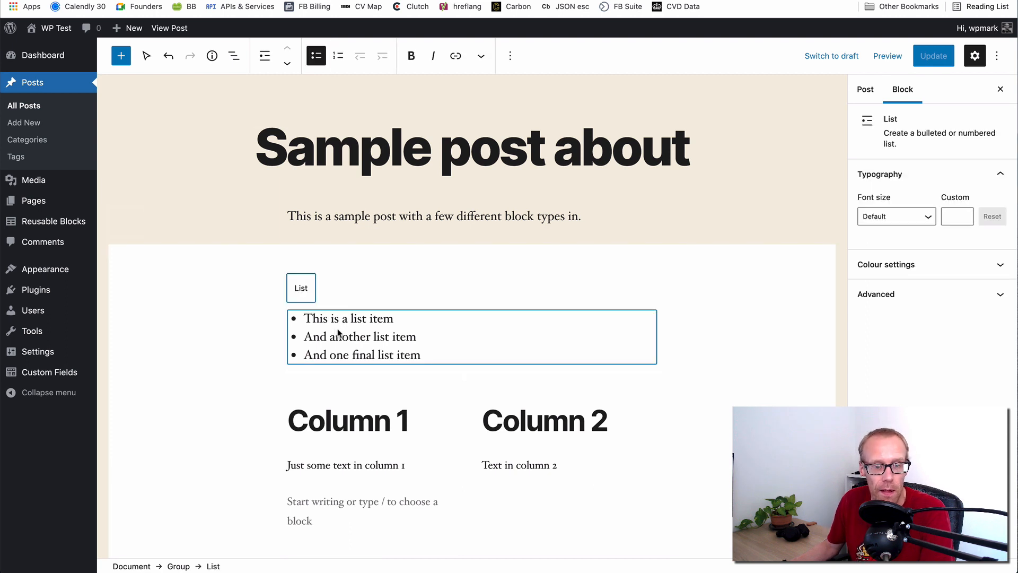
{"action": "left_click", "coordinate": [348, 420]}
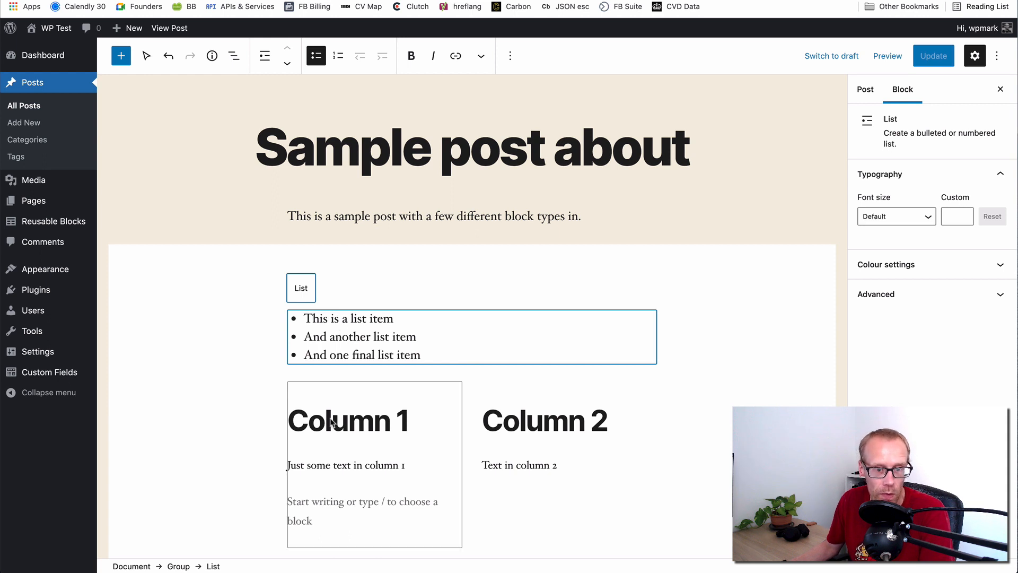
{"action": "left_click", "coordinate": [348, 420]}
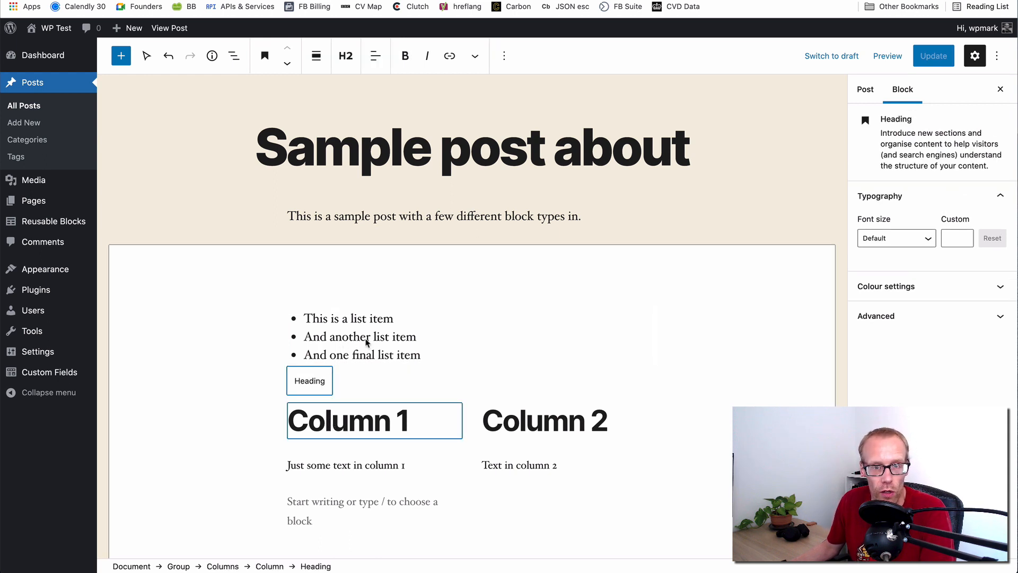
{"action": "scroll", "scroll_direction": "down", "scroll_amount": 3}
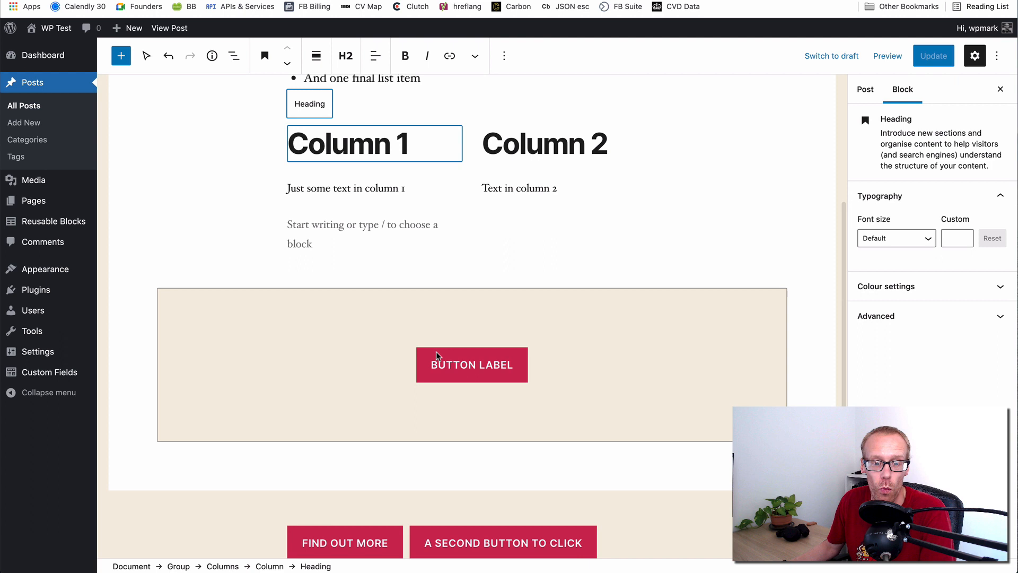
{"action": "mouse_move", "coordinate": [471, 364]}
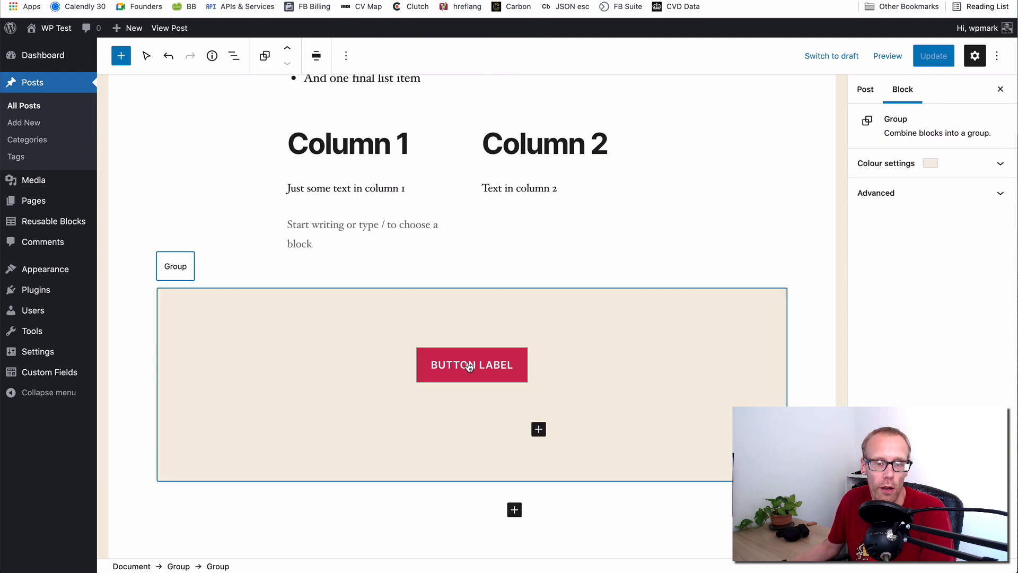
{"action": "left_click", "coordinate": [471, 364]}
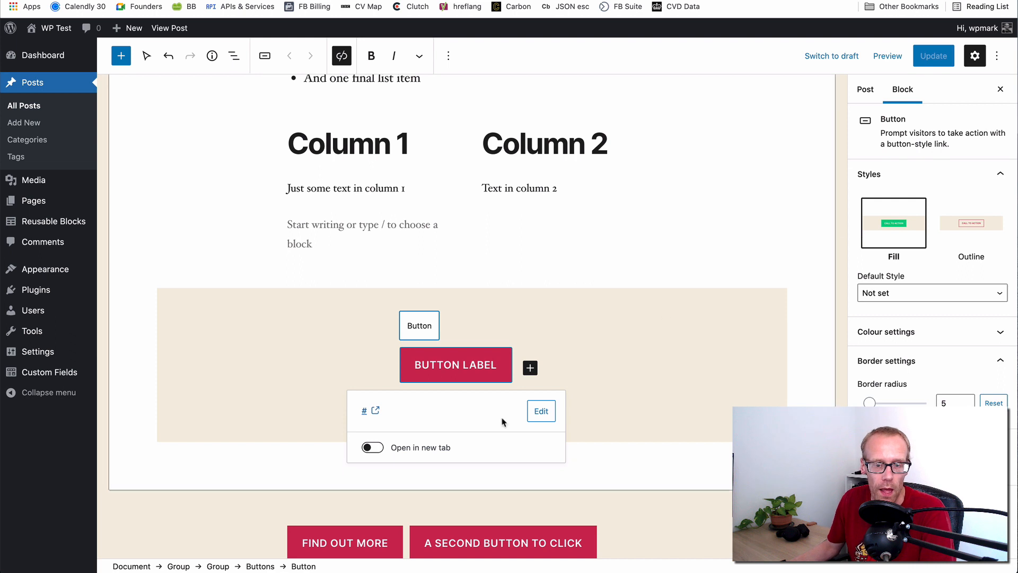
{"action": "mouse_move", "coordinate": [541, 411]}
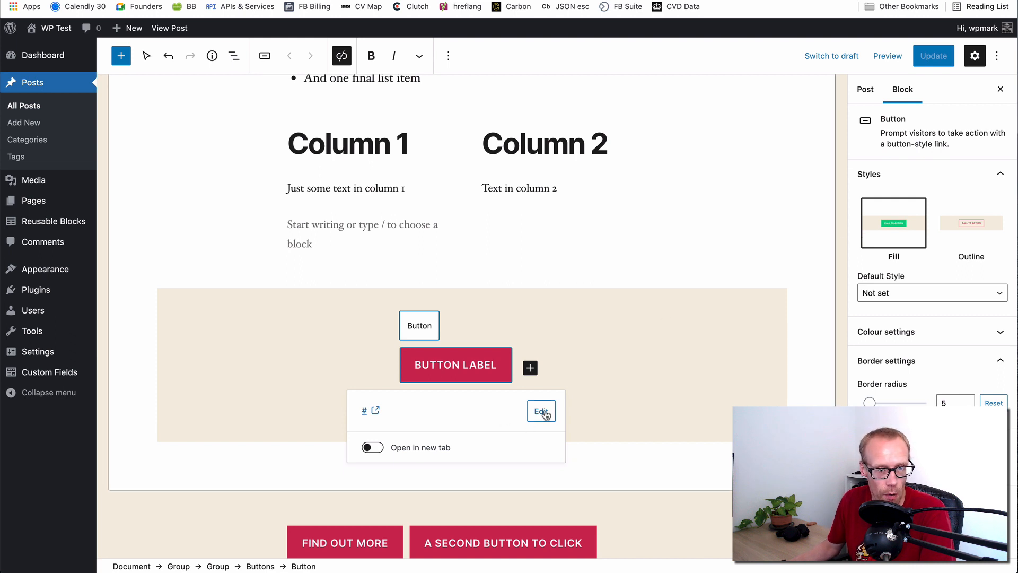
{"action": "mouse_move", "coordinate": [168, 60]}
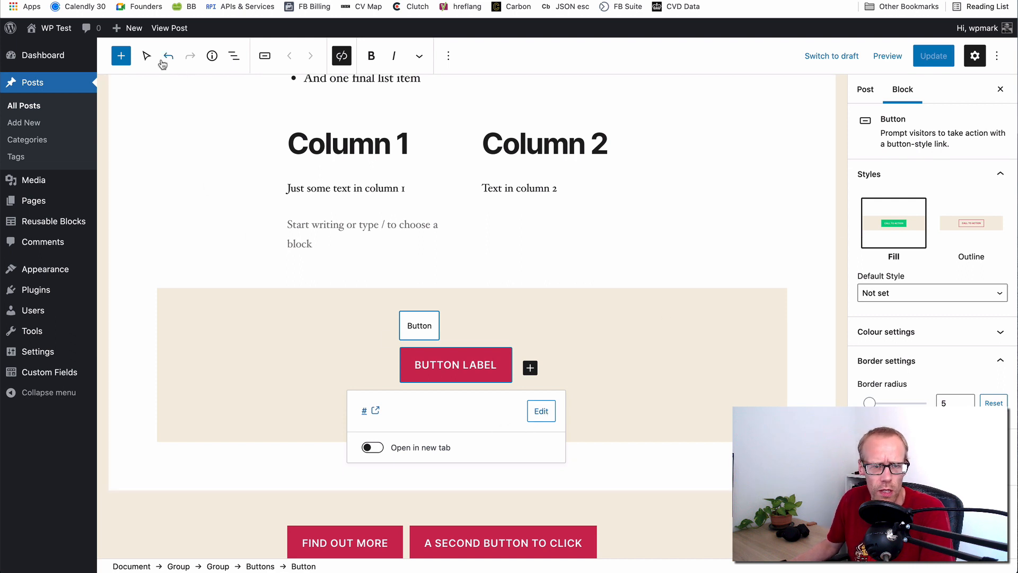
{"action": "mouse_move", "coordinate": [507, 304]}
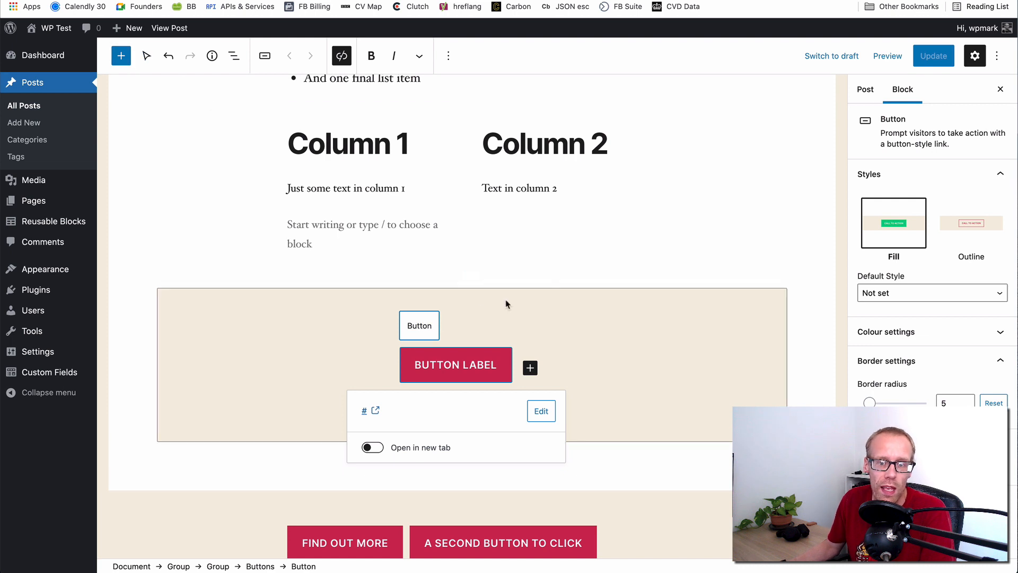